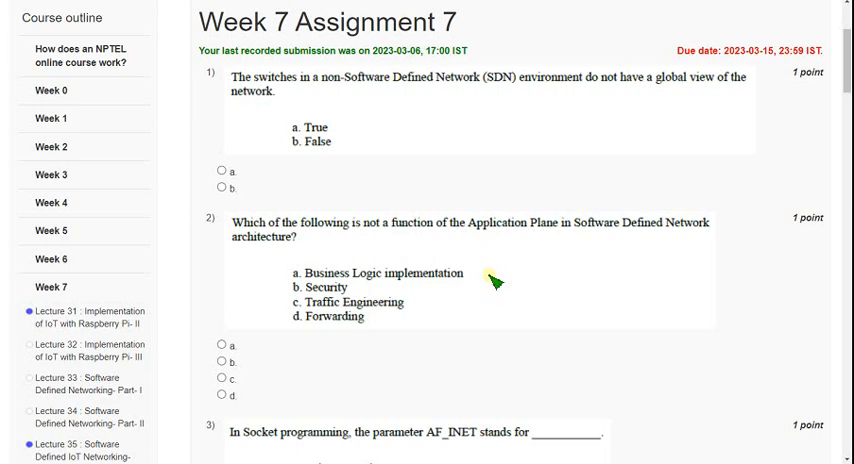
pyautogui.moveTo(428, 148)
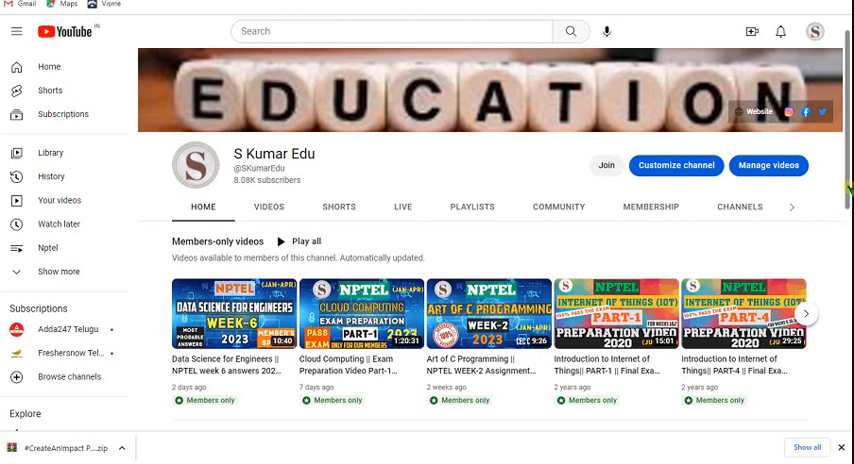
# - Browse the channel's membership options and the Livestream - Members Only tier details
pyautogui.scroll(-3)
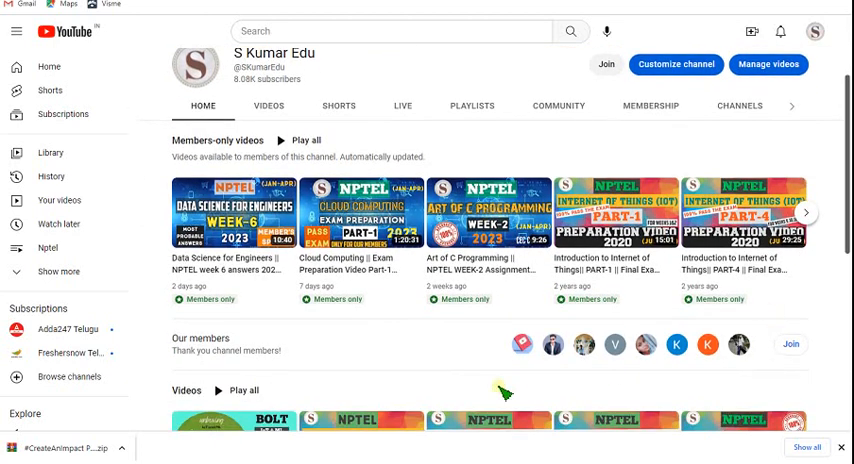
pyautogui.scroll(-3)
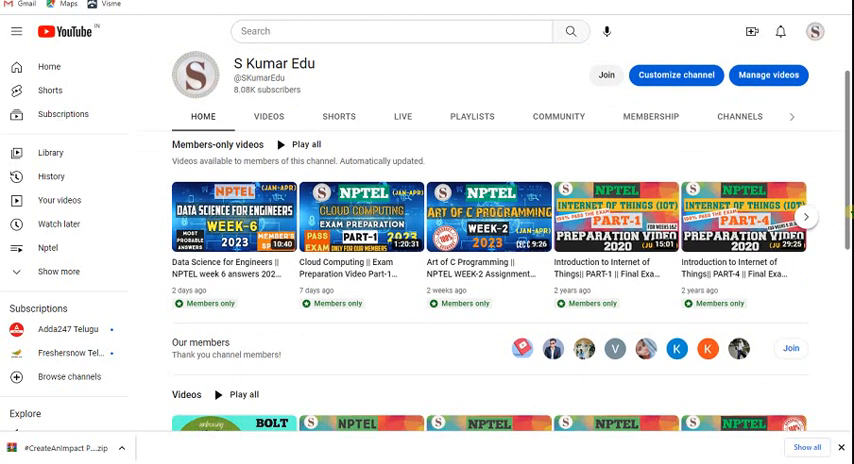
pyautogui.scroll(-3)
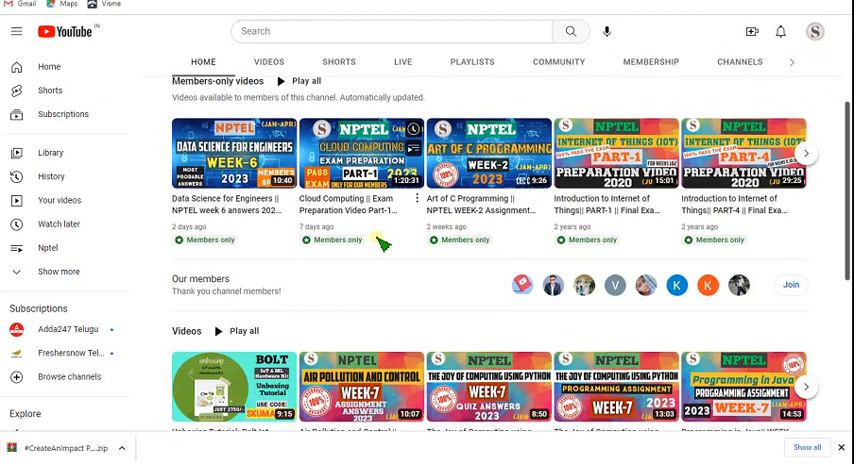
pyautogui.moveTo(356, 224)
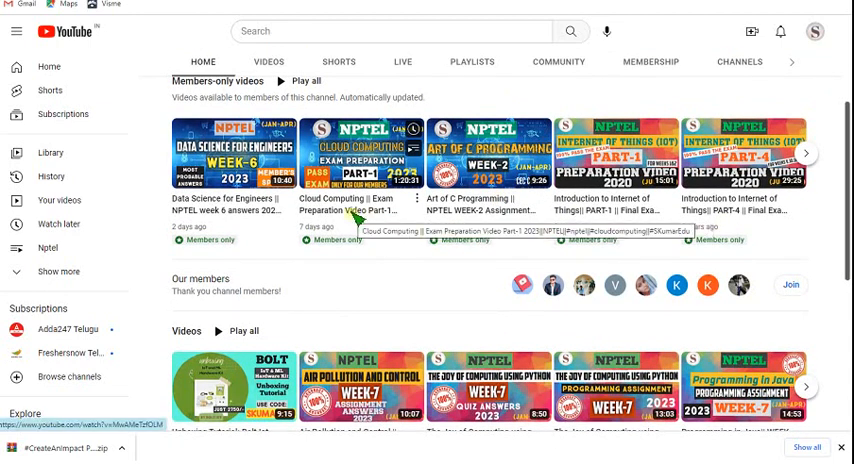
pyautogui.moveTo(640, 246)
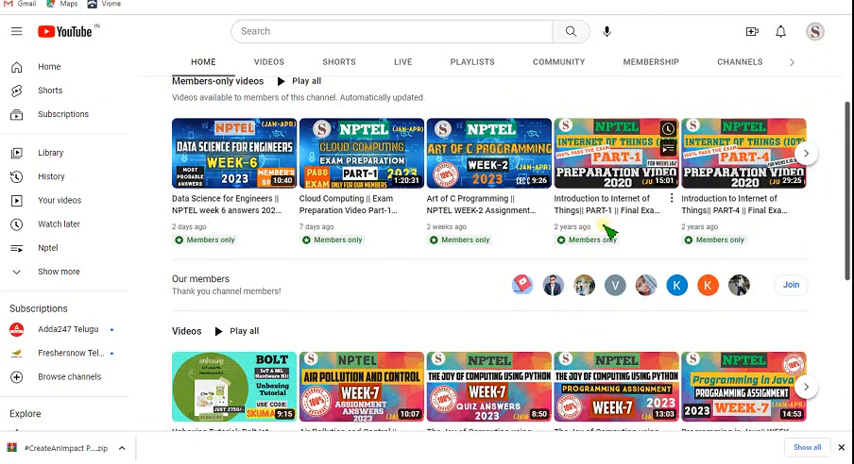
pyautogui.moveTo(828, 186)
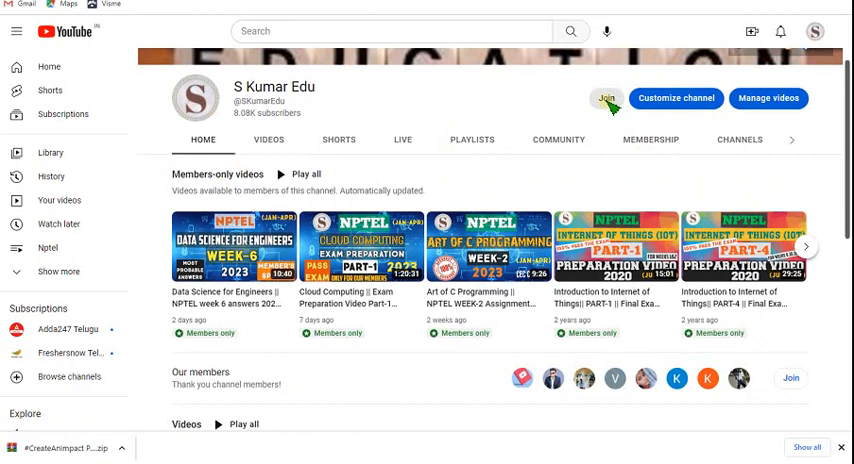
pyautogui.click(606, 96)
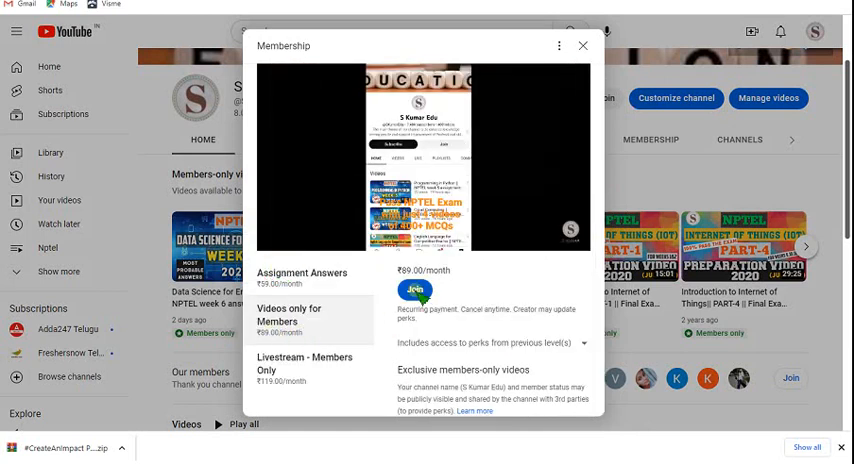
pyautogui.click(290, 364)
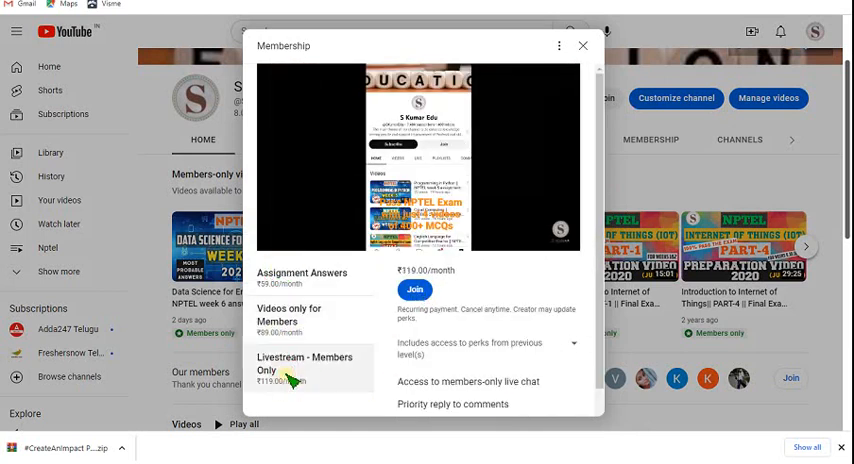
pyautogui.scroll(-3)
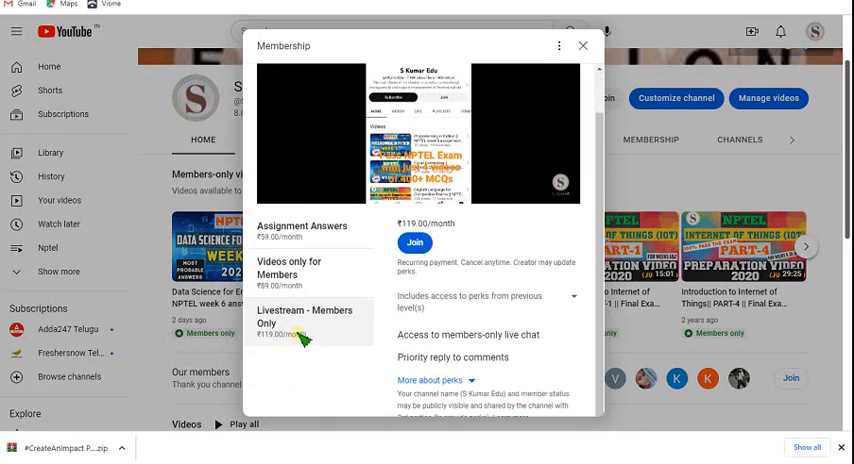
pyautogui.moveTo(284, 344)
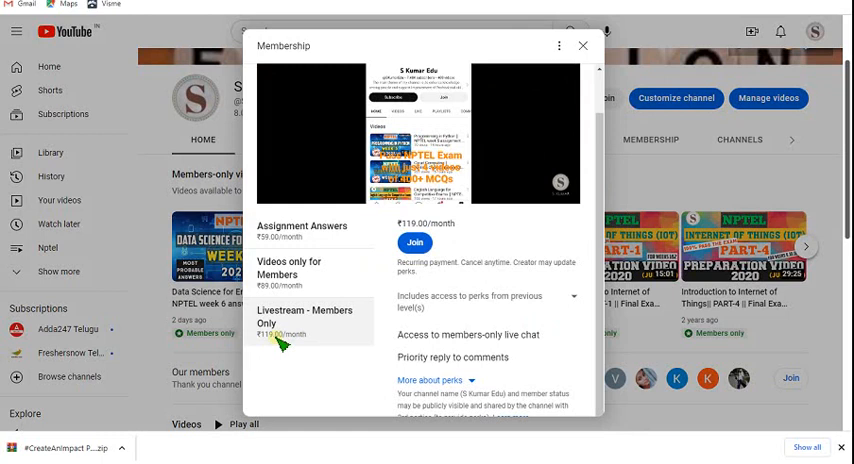
pyautogui.moveTo(304, 290)
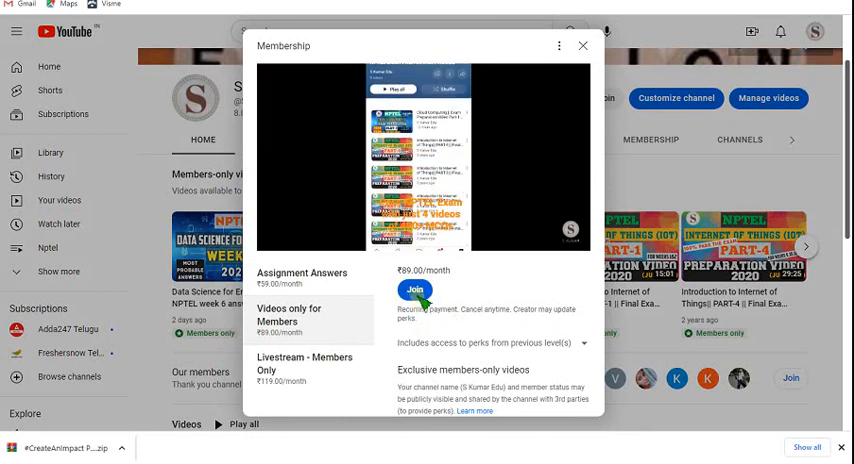
# - Show the Bolt IoT kit unboxing video's full description and highlight the original and 2750 offer prices
pyautogui.click(584, 46)
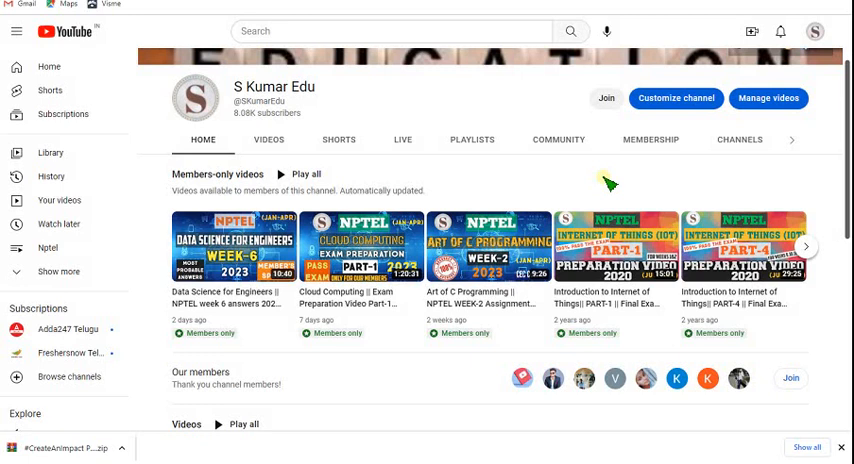
pyautogui.moveTo(608, 184)
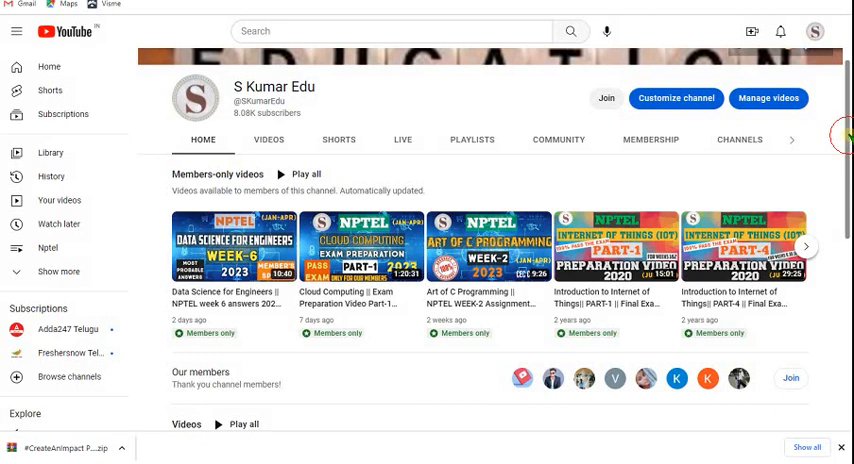
pyautogui.scroll(-3)
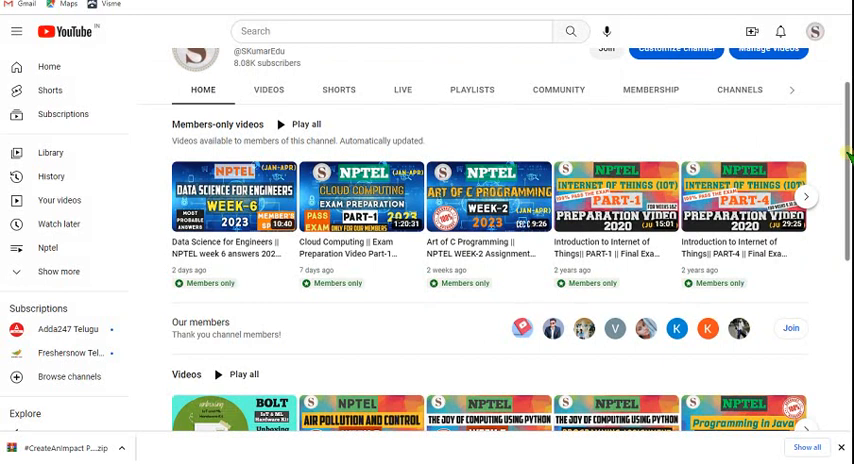
pyautogui.scroll(-3)
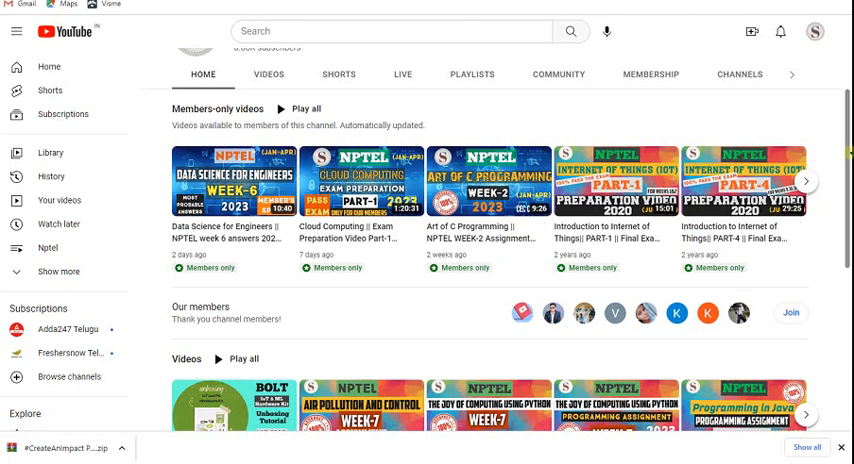
pyautogui.scroll(-3)
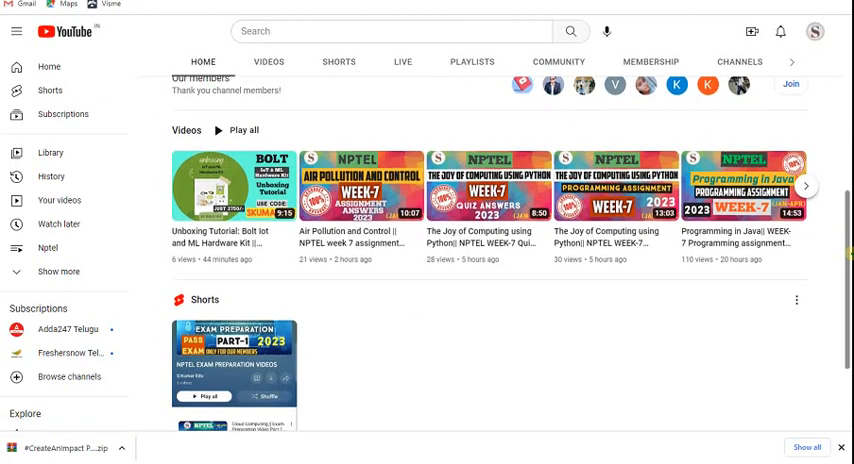
pyautogui.moveTo(638, 334)
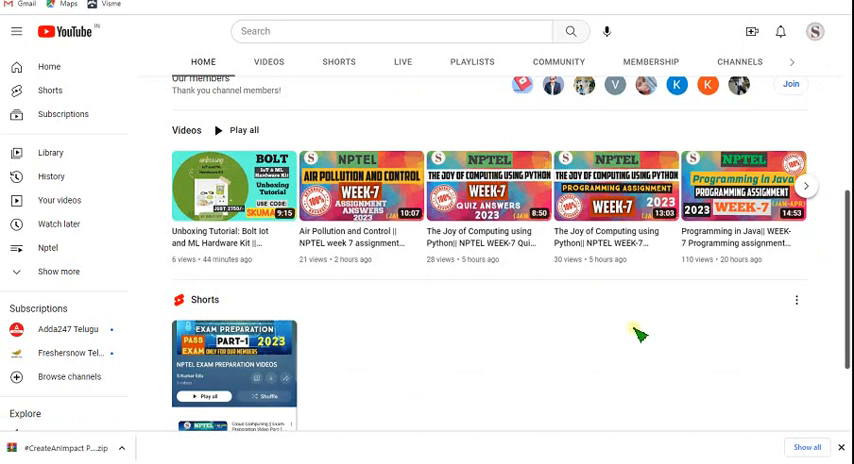
pyautogui.moveTo(164, 202)
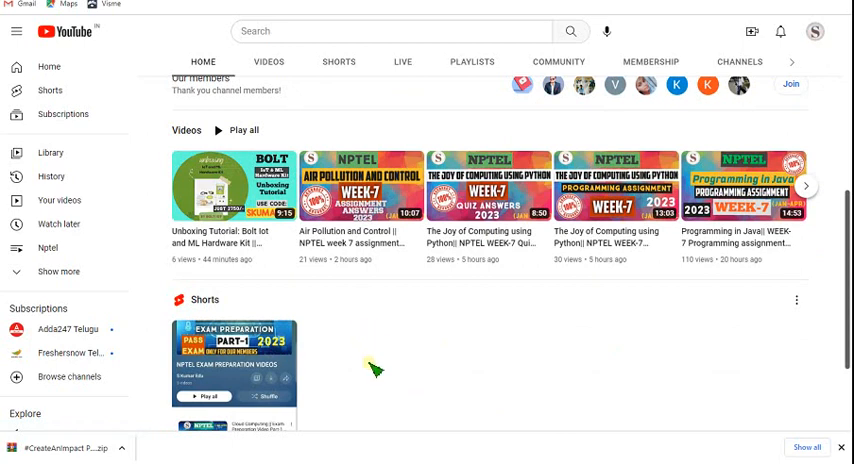
pyautogui.moveTo(388, 296)
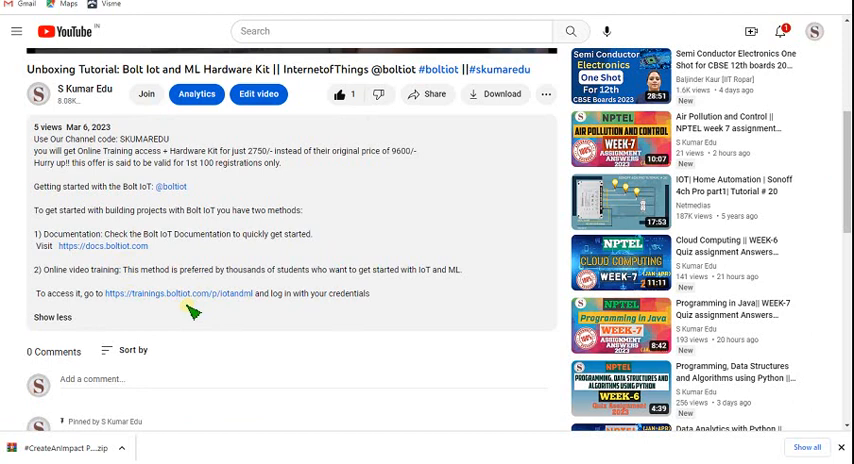
pyautogui.moveTo(420, 160)
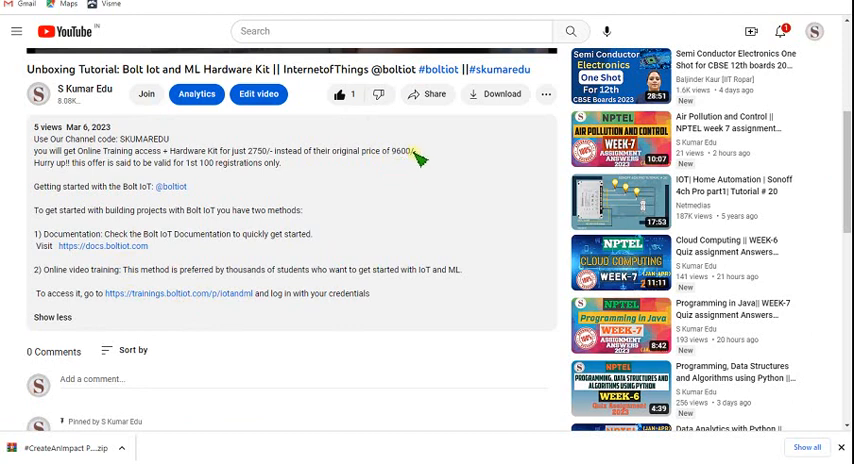
pyautogui.doubleClick(404, 152)
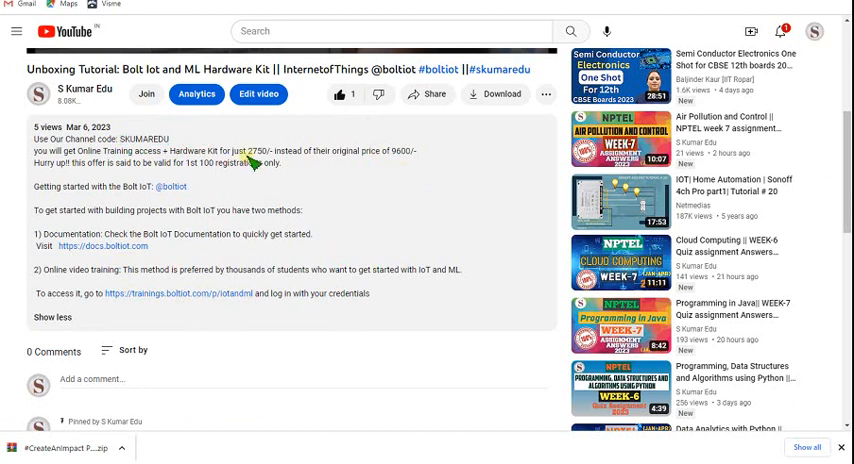
pyautogui.doubleClick(258, 150)
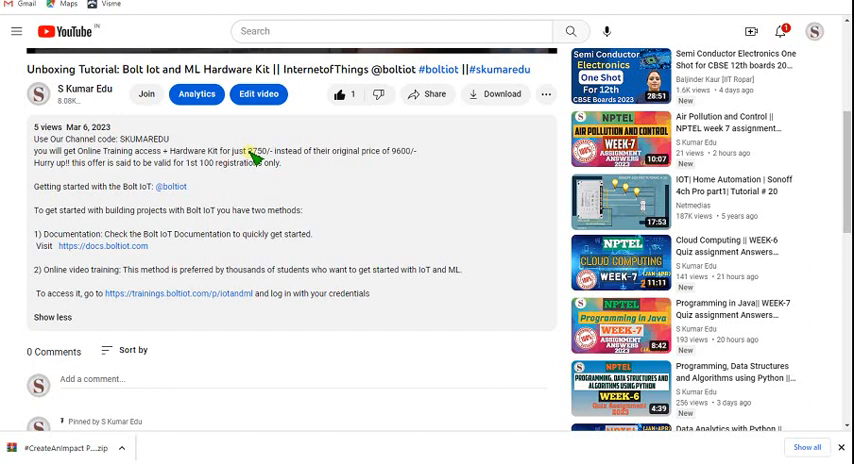
pyautogui.doubleClick(258, 152)
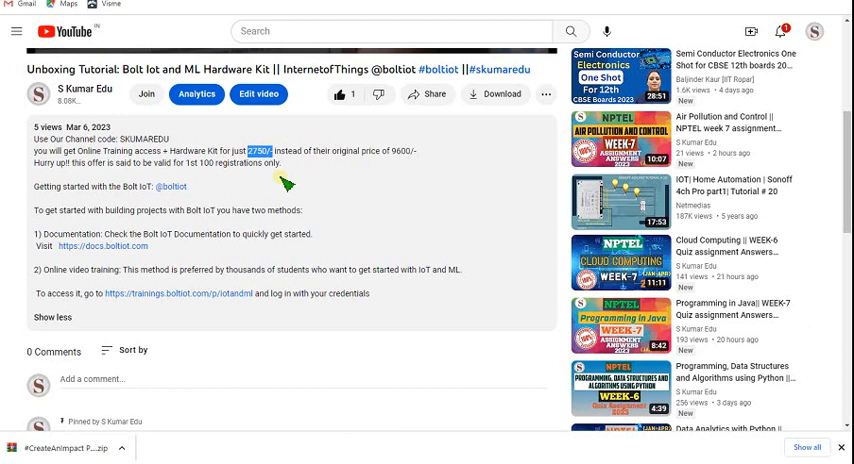
pyautogui.moveTo(150, 22)
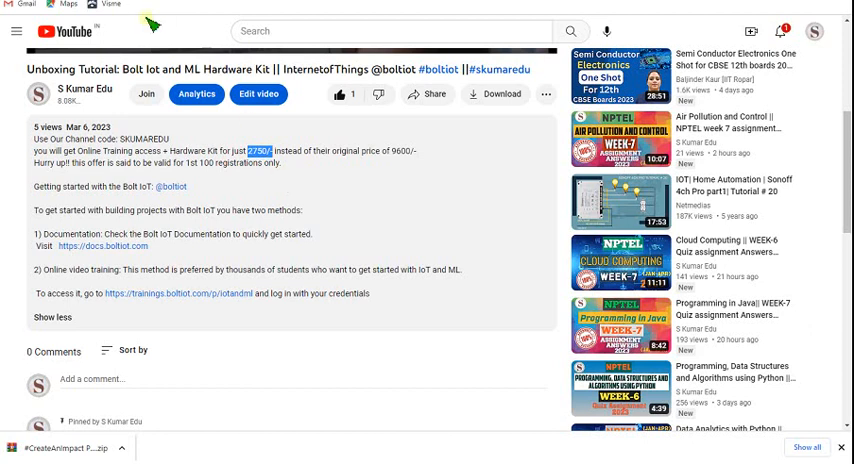
pyautogui.moveTo(256, 198)
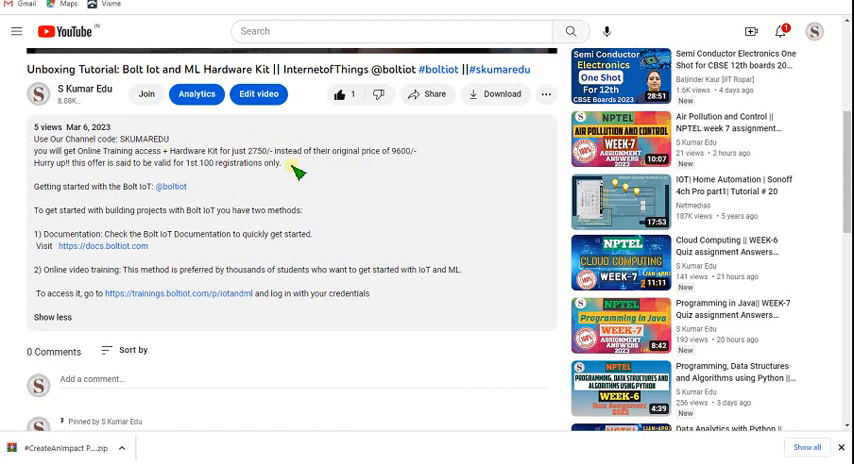
pyautogui.moveTo(296, 172)
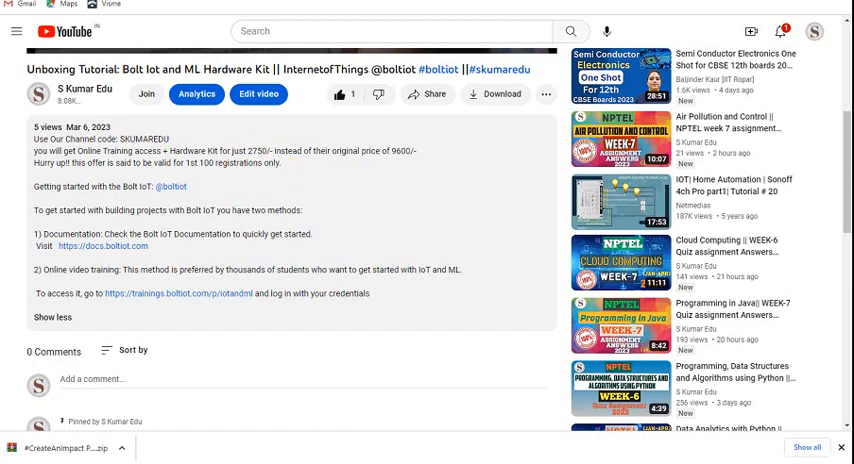
pyautogui.moveTo(170, 272)
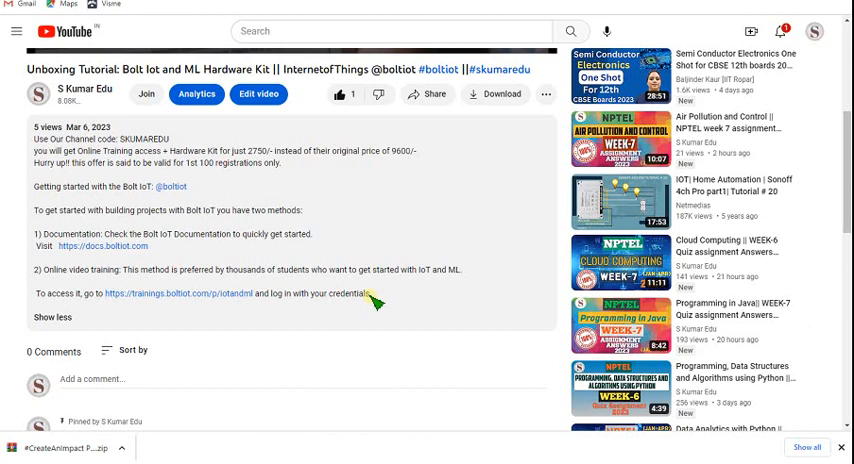
pyautogui.doubleClick(256, 150)
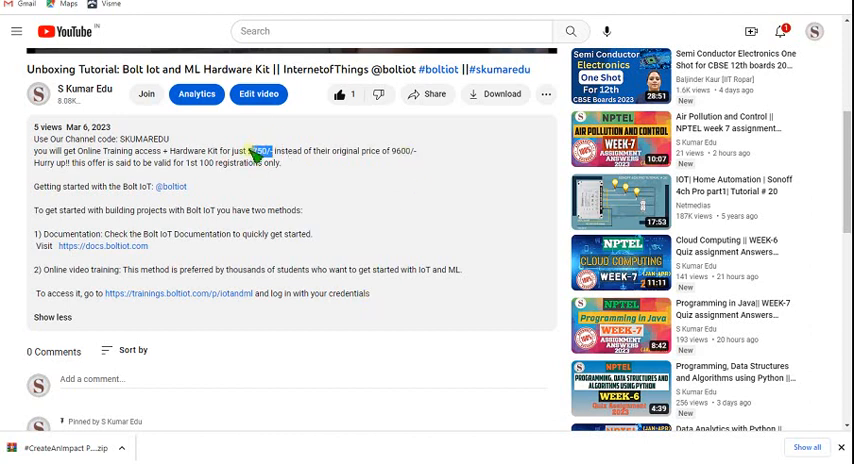
pyautogui.doubleClick(256, 150)
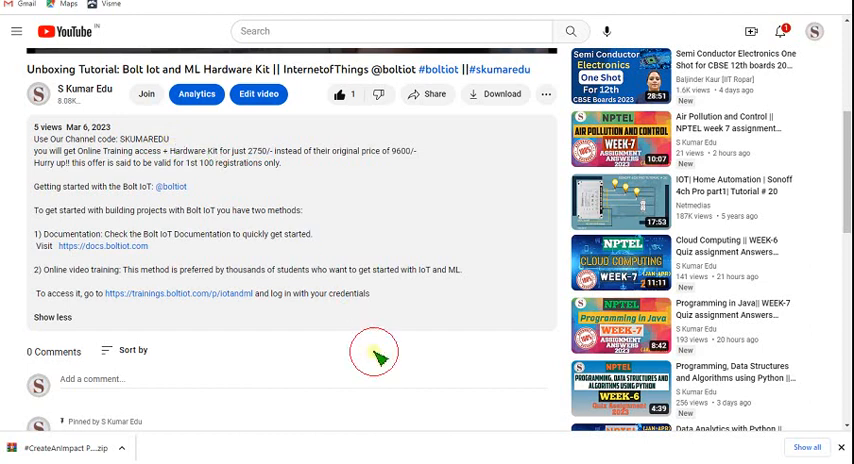
pyautogui.moveTo(336, 410)
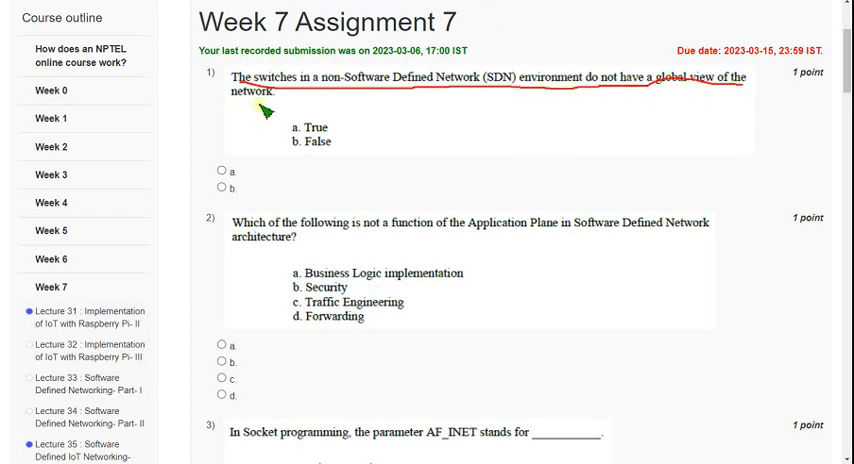
pyautogui.moveTo(296, 224)
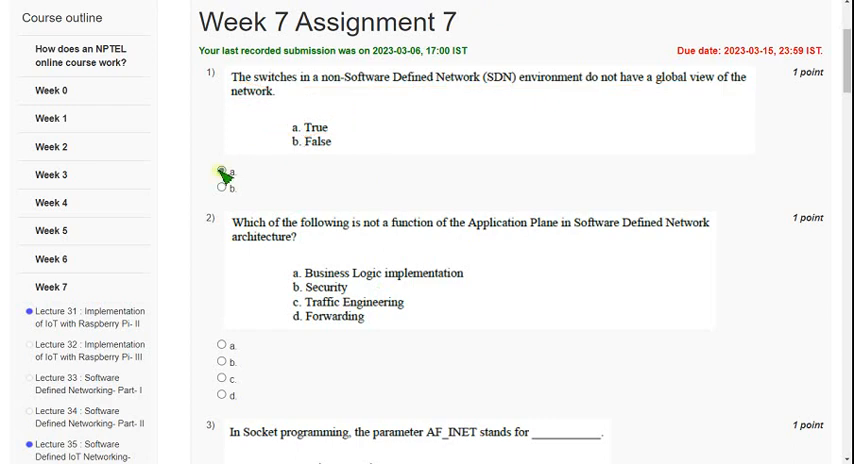
# - Answer question 1 with option a and question 3 with option b in Week 7 Assignment 7
pyautogui.click(220, 172)
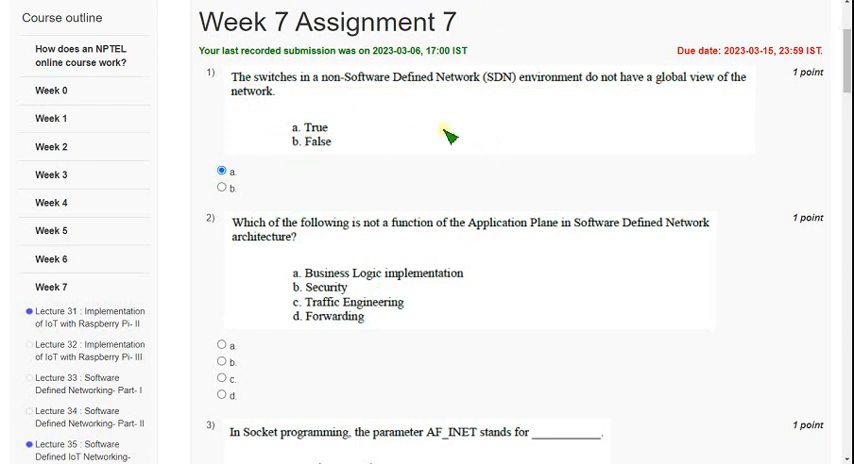
pyautogui.scroll(-3)
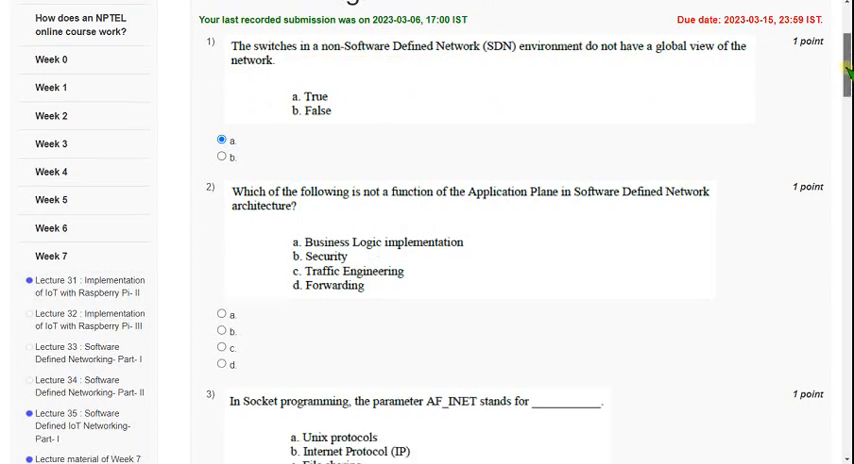
pyautogui.scroll(-3)
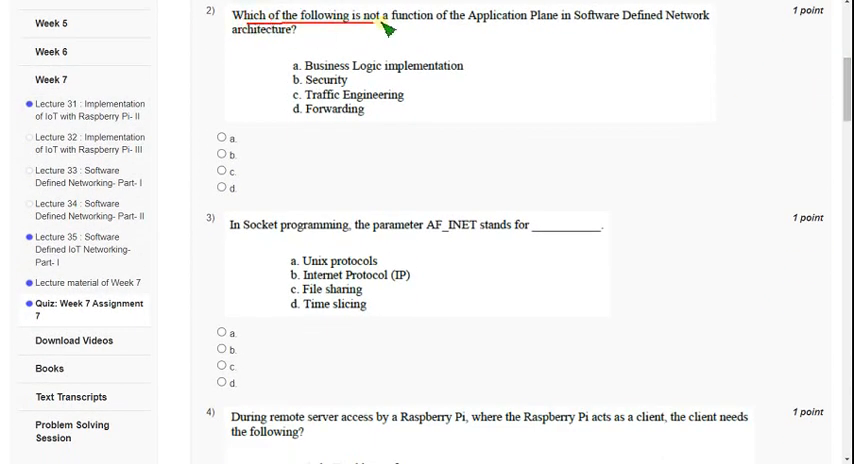
pyautogui.moveTo(384, 28); pyautogui.dragTo(596, 32)
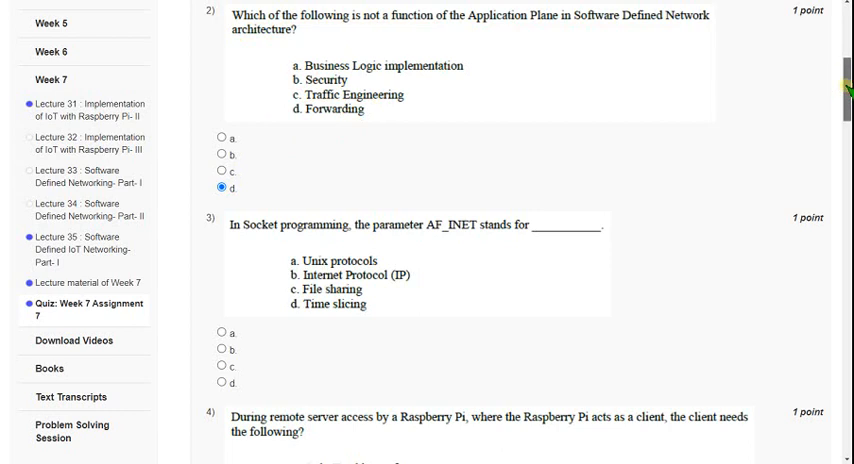
pyautogui.scroll(-3)
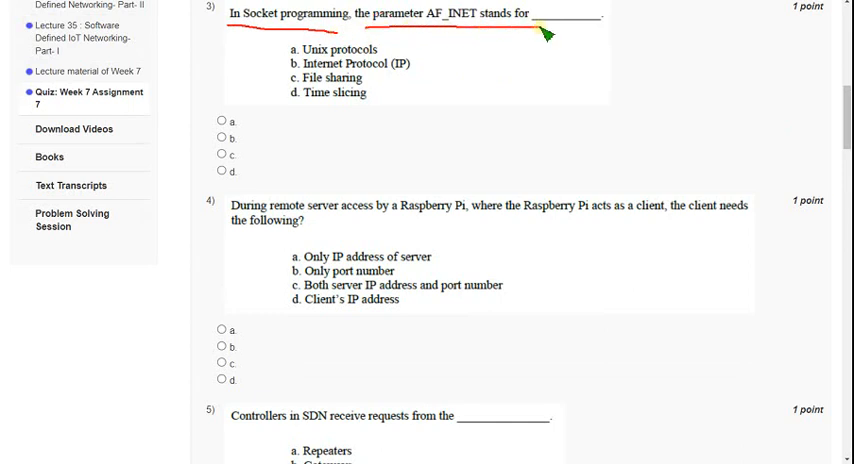
pyautogui.moveTo(270, 64)
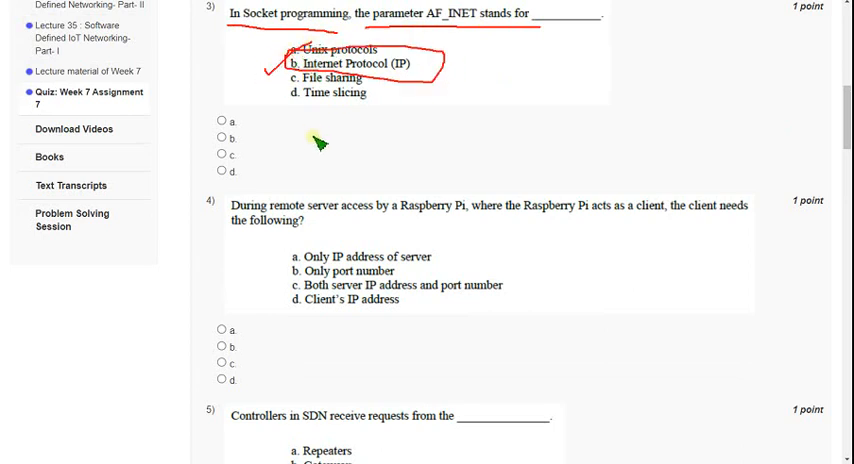
pyautogui.moveTo(270, 144)
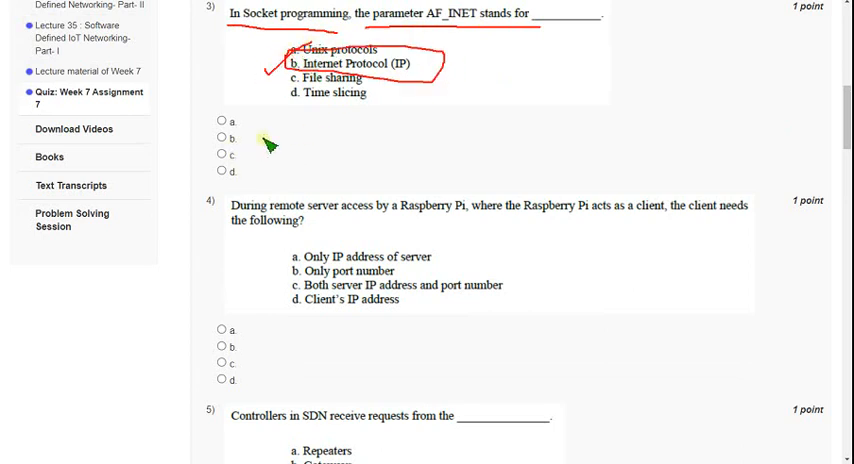
pyautogui.click(218, 138)
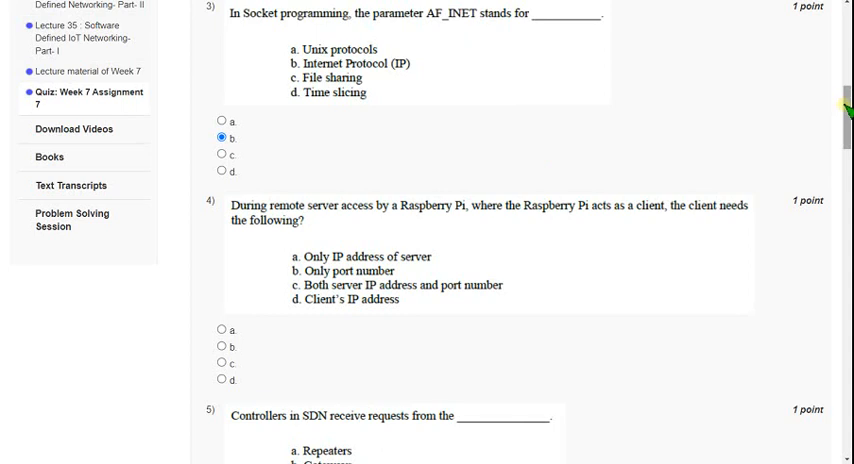
pyautogui.moveTo(638, 82)
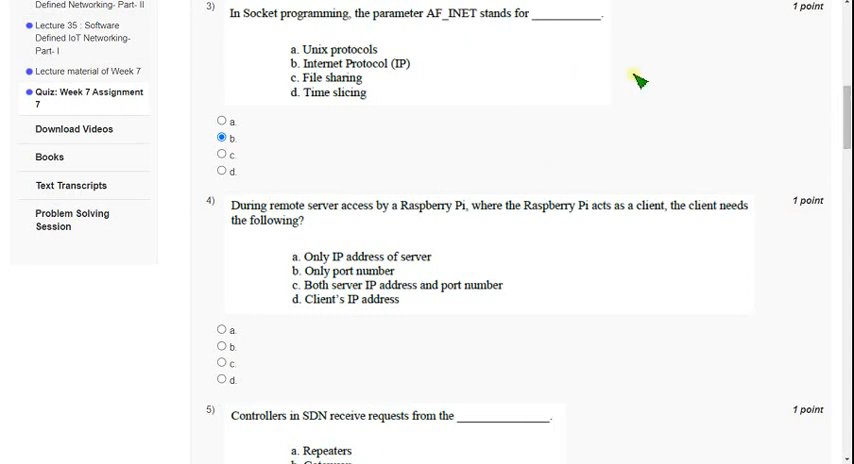
pyautogui.moveTo(684, 78)
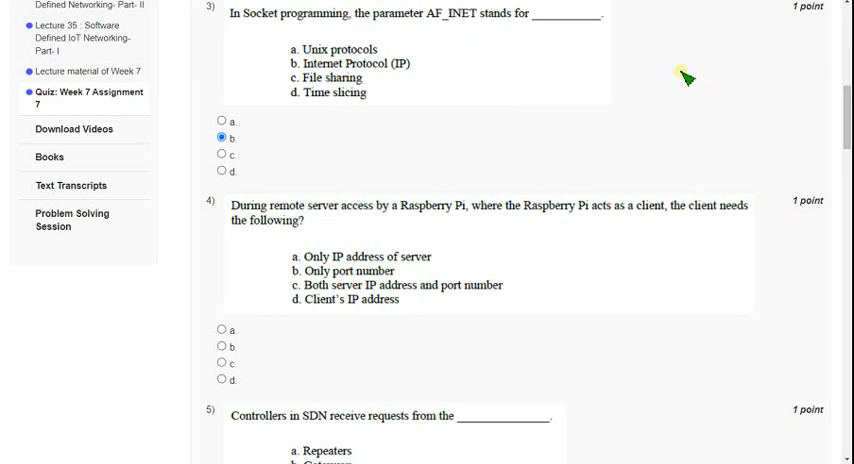
pyautogui.moveTo(562, 84)
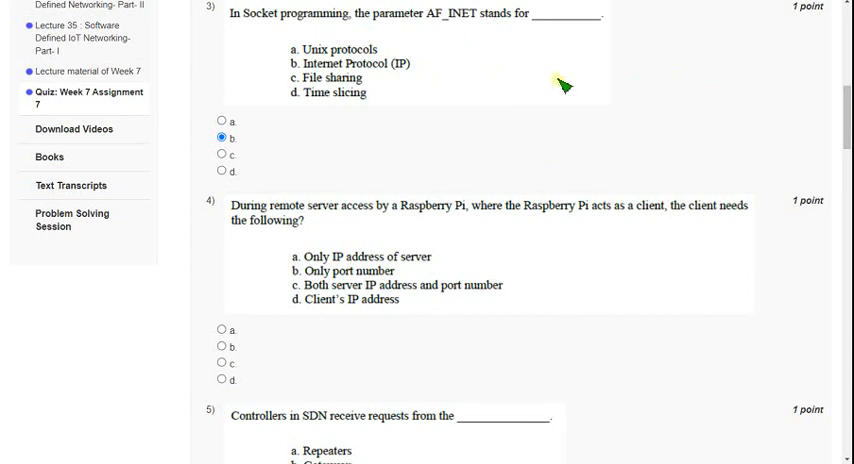
pyautogui.moveTo(508, 84)
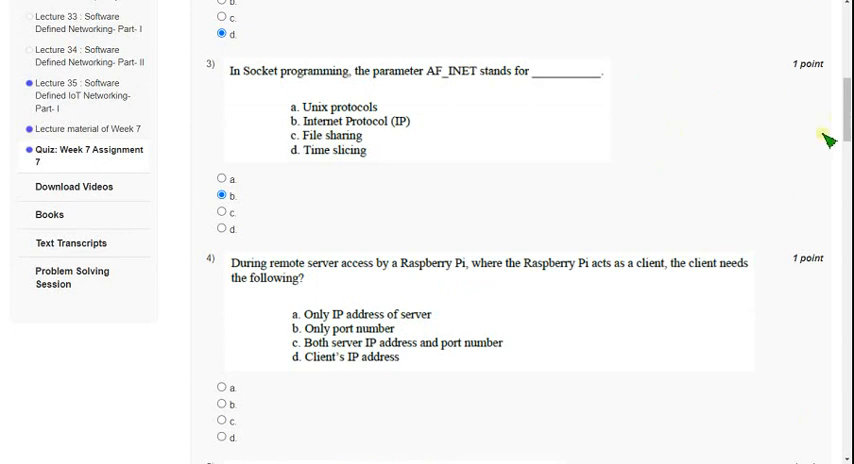
pyautogui.scroll(-3)
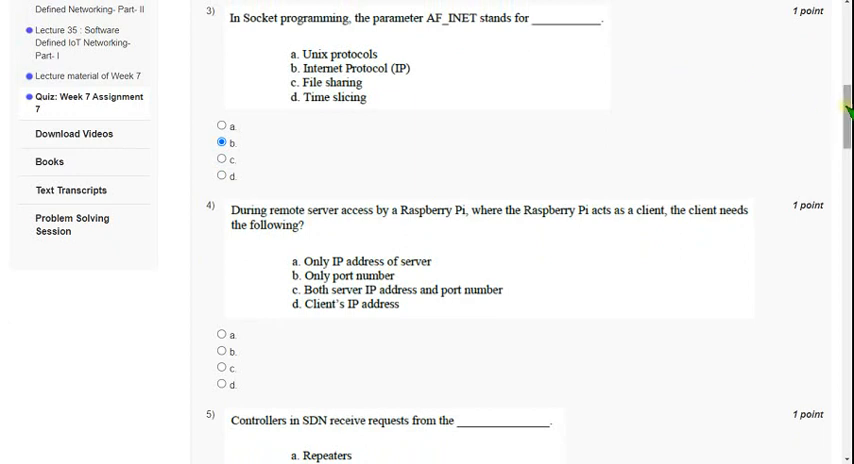
pyautogui.scroll(-3)
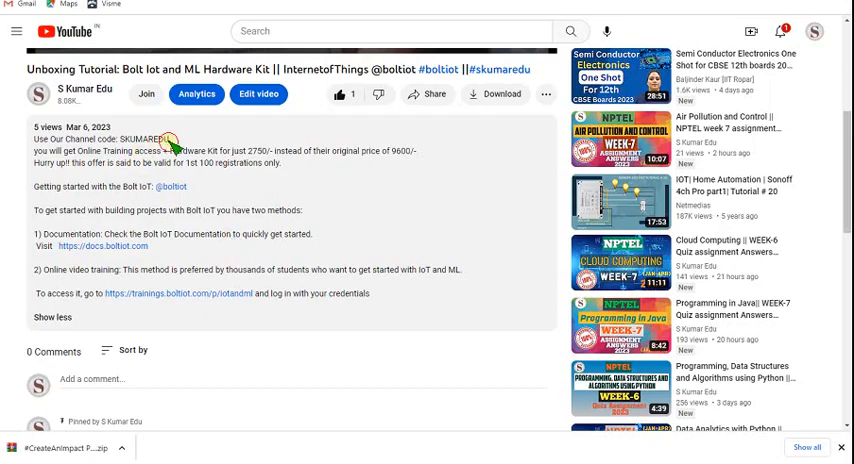
# - Show the S Kumar Edu channel home page with its Videos row and Shorts section
pyautogui.doubleClick(148, 138)
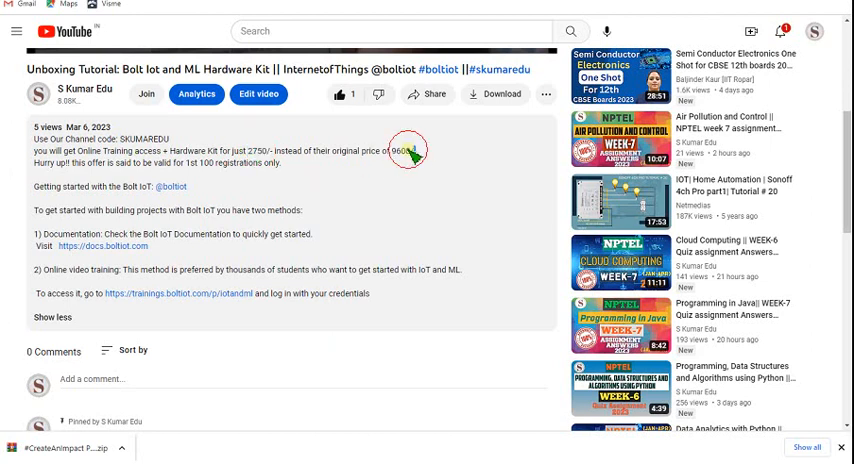
pyautogui.moveTo(378, 178)
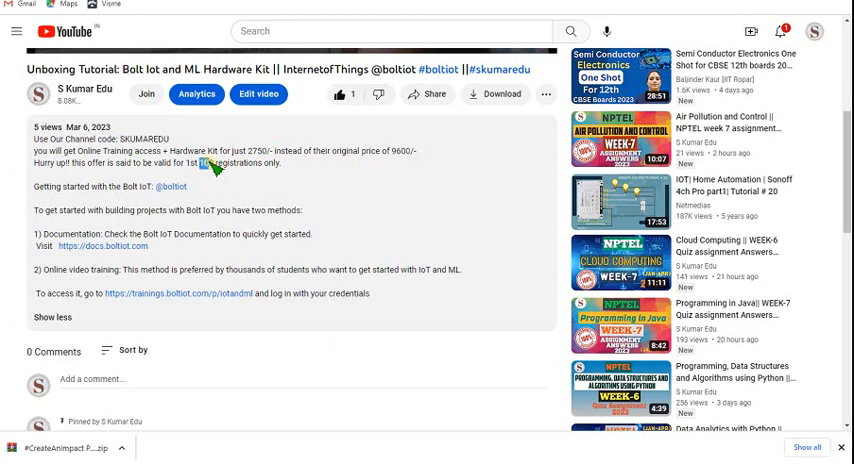
pyautogui.moveTo(200, 164); pyautogui.dragTo(280, 164)
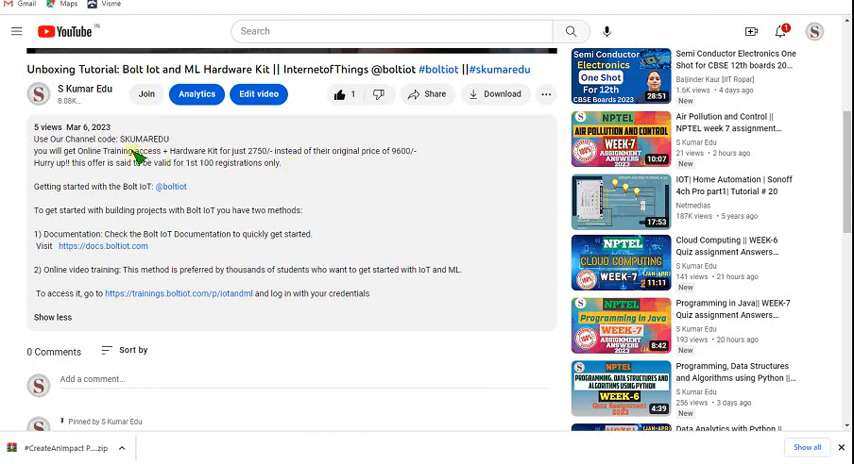
pyautogui.moveTo(78, 192)
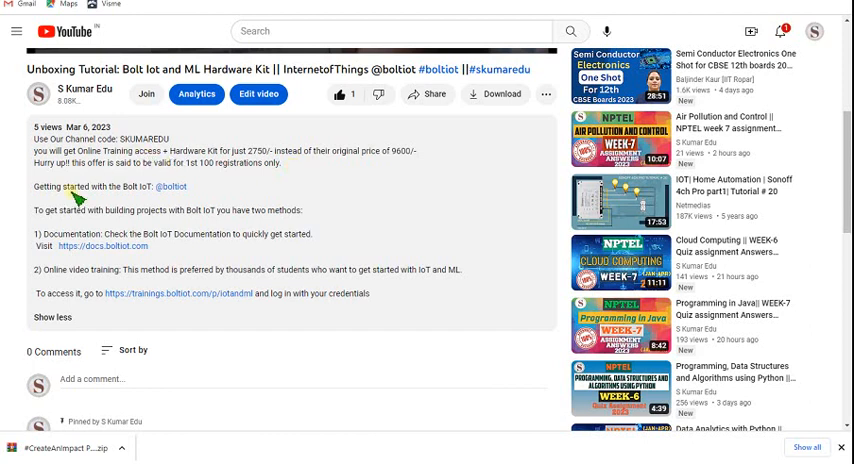
pyautogui.moveTo(248, 188)
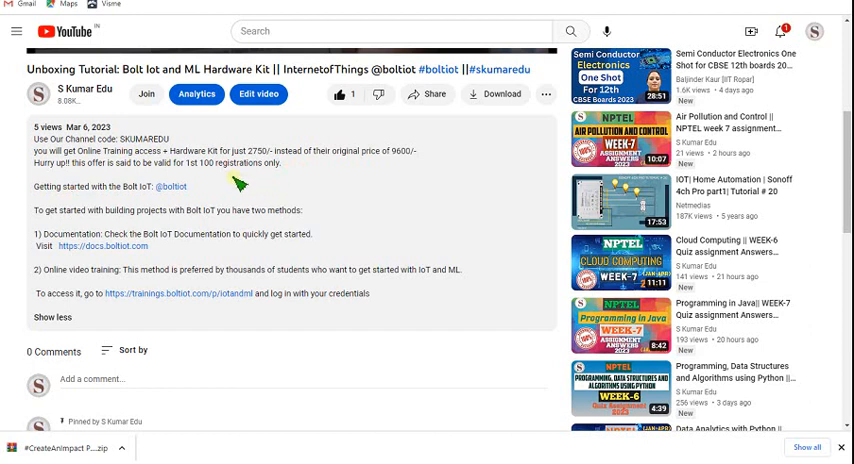
pyautogui.moveTo(258, 308)
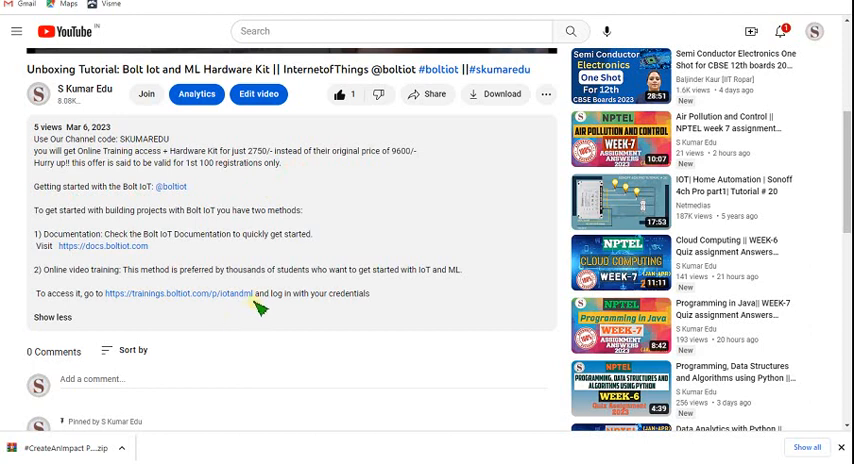
pyautogui.moveTo(258, 302)
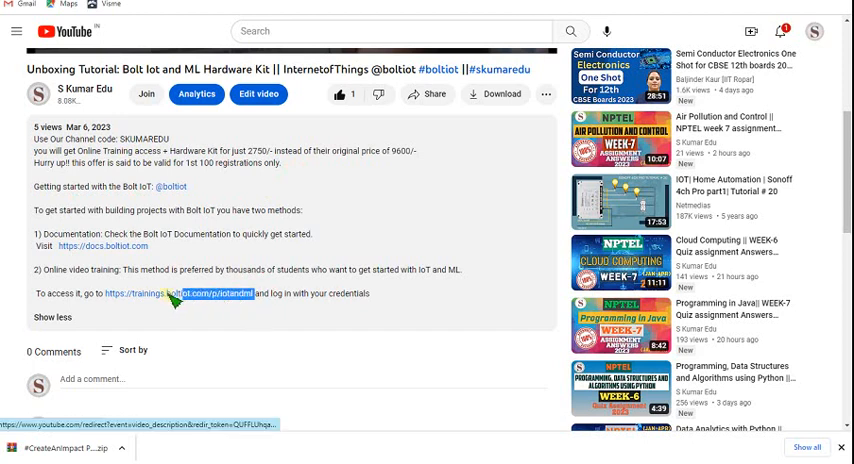
pyautogui.doubleClick(180, 292)
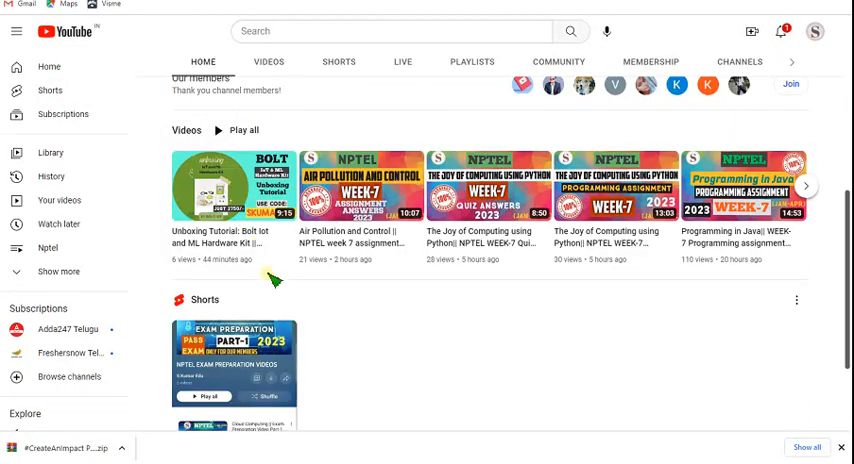
pyautogui.moveTo(302, 324)
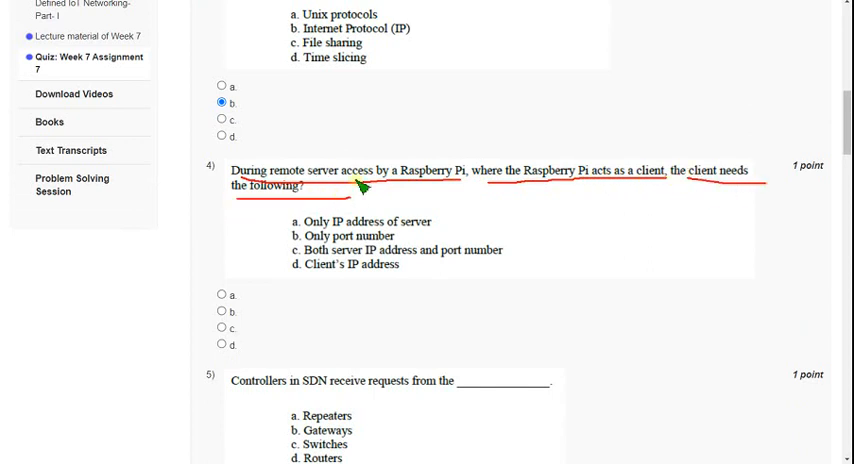
pyautogui.moveTo(340, 324)
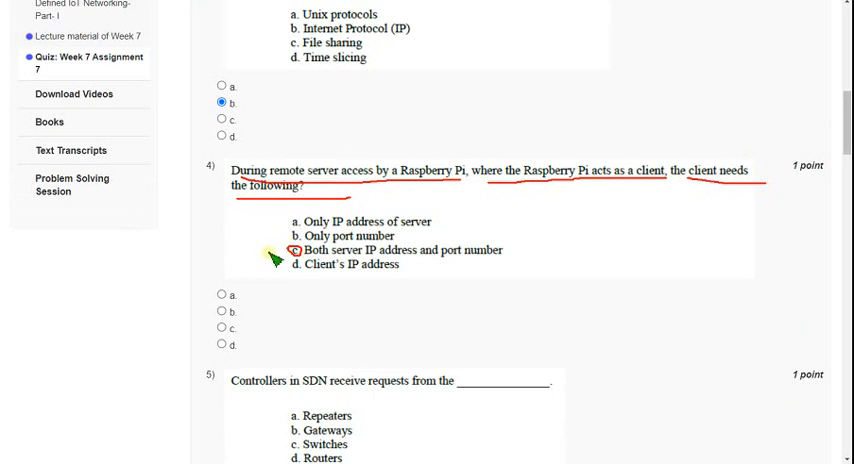
pyautogui.moveTo(304, 280)
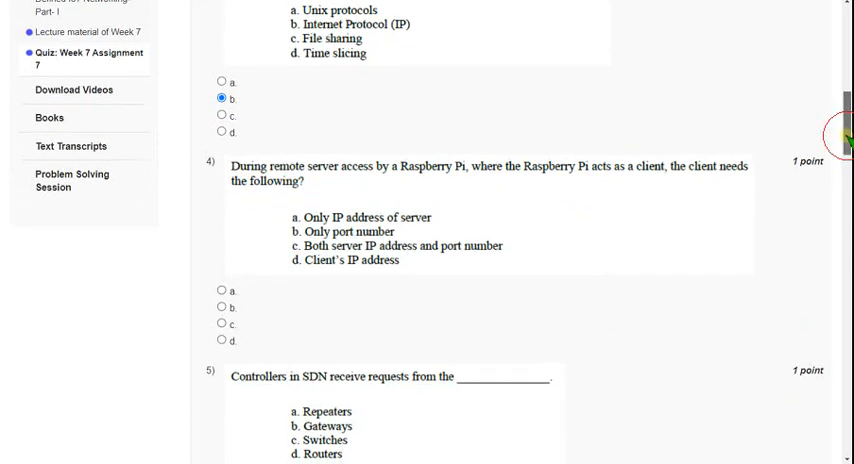
# - Scroll past question 4 down to questions 5 to 7 of the assignment
pyautogui.scroll(-3)
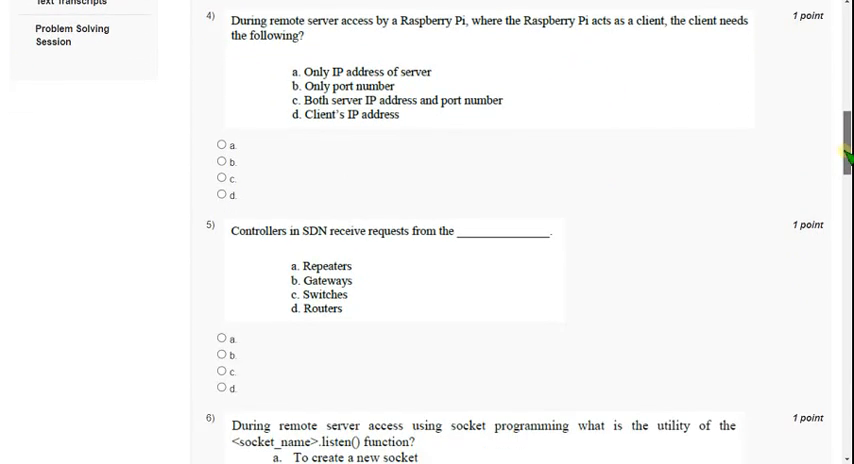
pyautogui.scroll(-3)
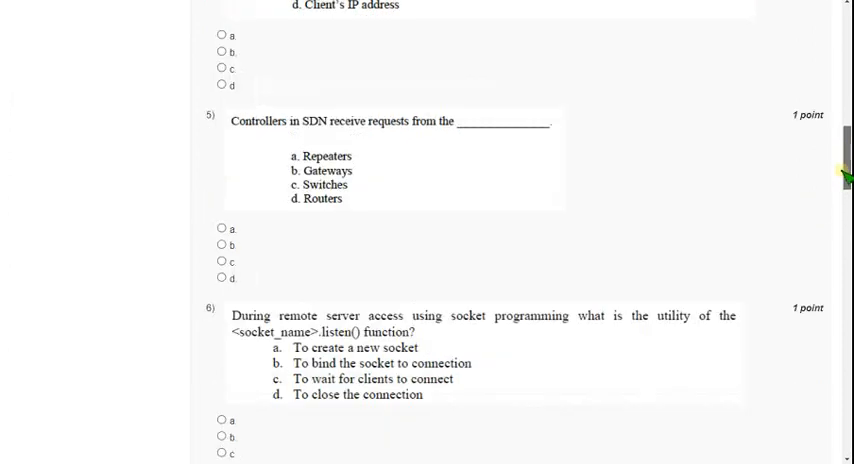
pyautogui.scroll(-3)
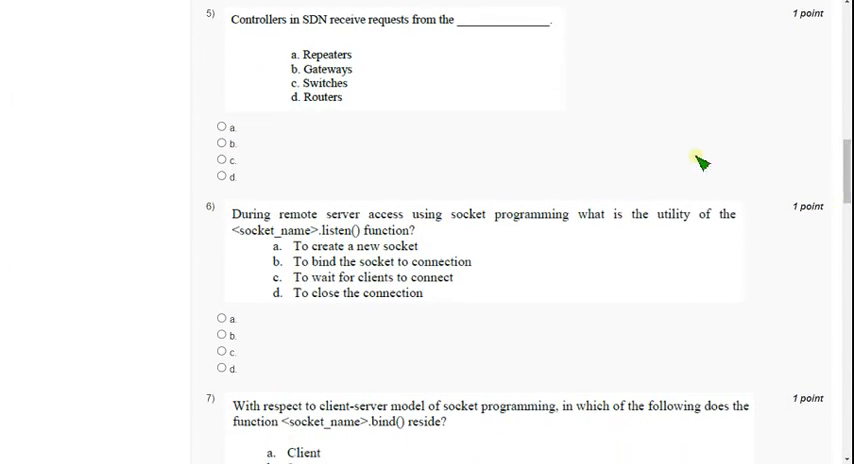
pyautogui.moveTo(236, 28)
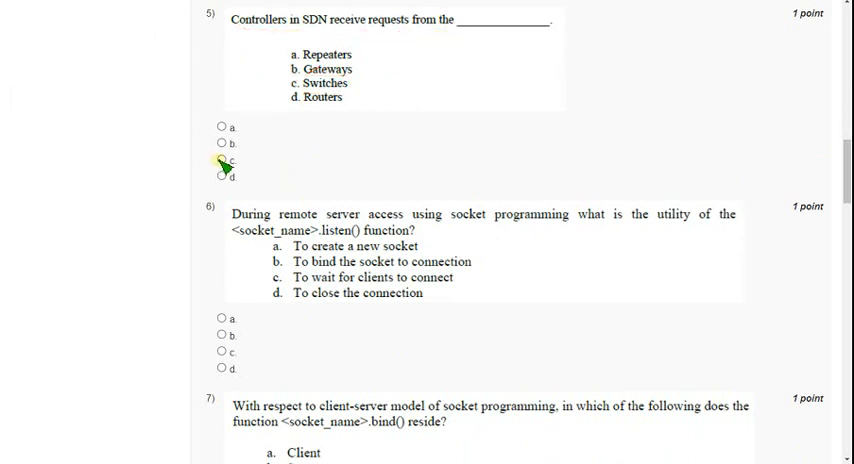
# - Answer question 5 with Switches and question 6 with waiting for clients to connect
pyautogui.click(224, 160)
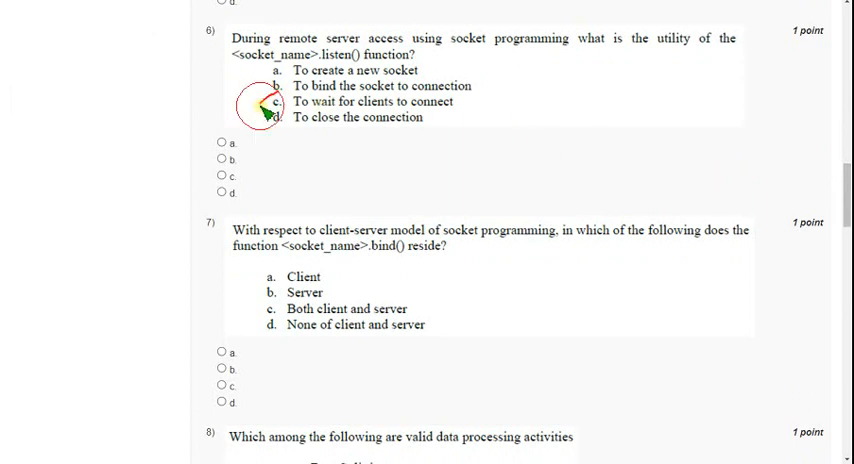
pyautogui.click(220, 176)
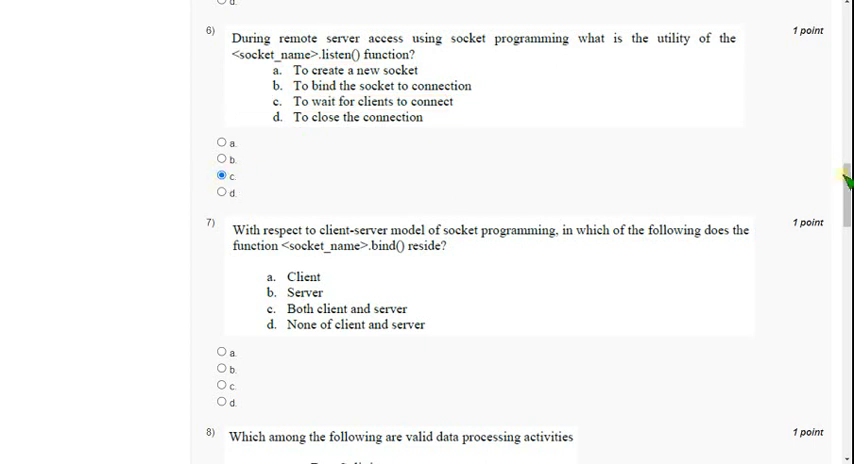
pyautogui.scroll(-3)
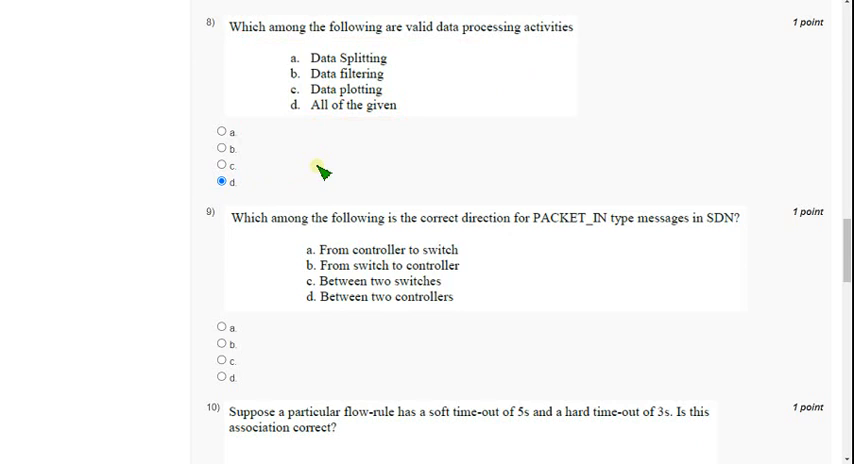
pyautogui.moveTo(770, 240)
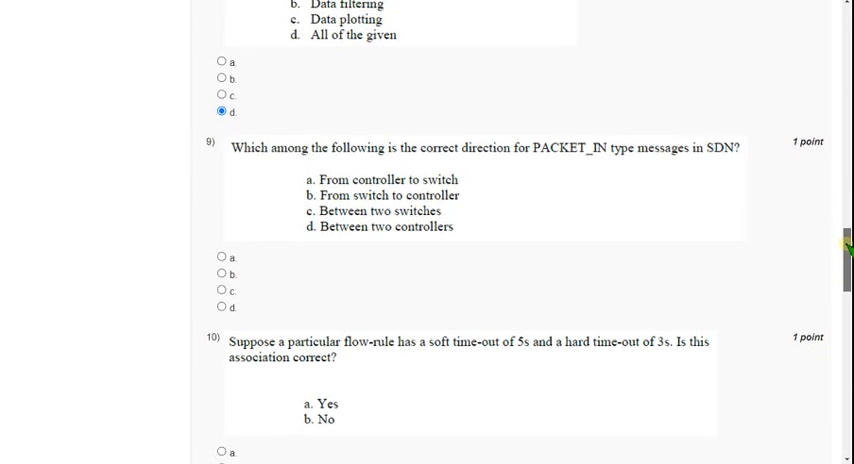
# - Scroll down the assignment to SDN questions 9 to 11
pyautogui.scroll(-3)
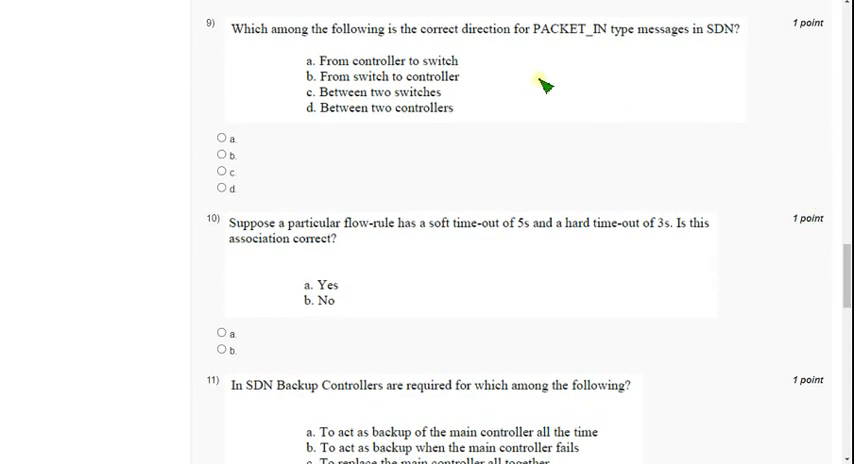
pyautogui.moveTo(524, 80)
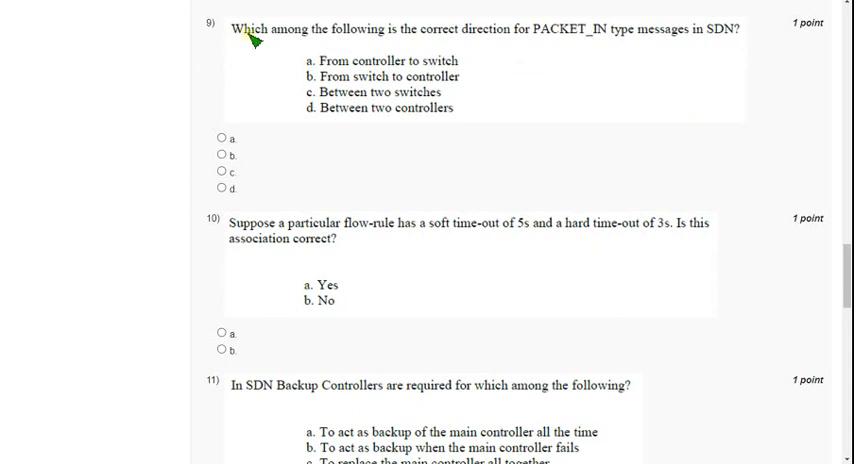
# - Mark and answer question 9 on PACKET_IN direction with From switch to controller
pyautogui.moveTo(232, 42); pyautogui.dragTo(456, 42)
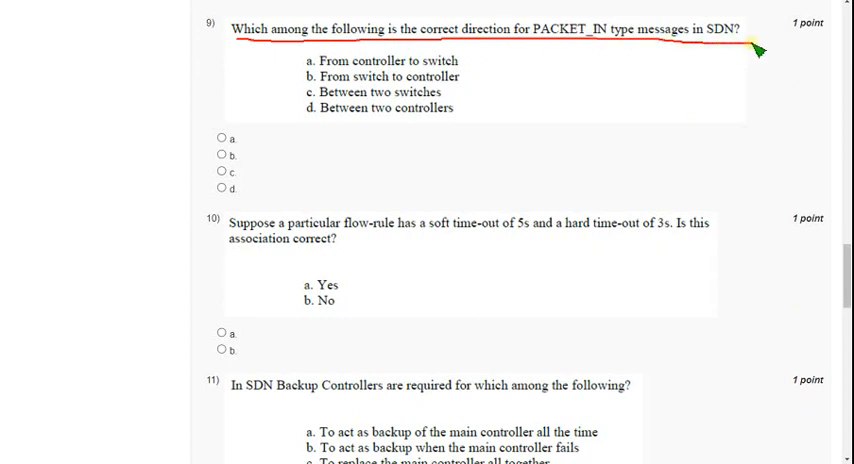
pyautogui.moveTo(504, 104)
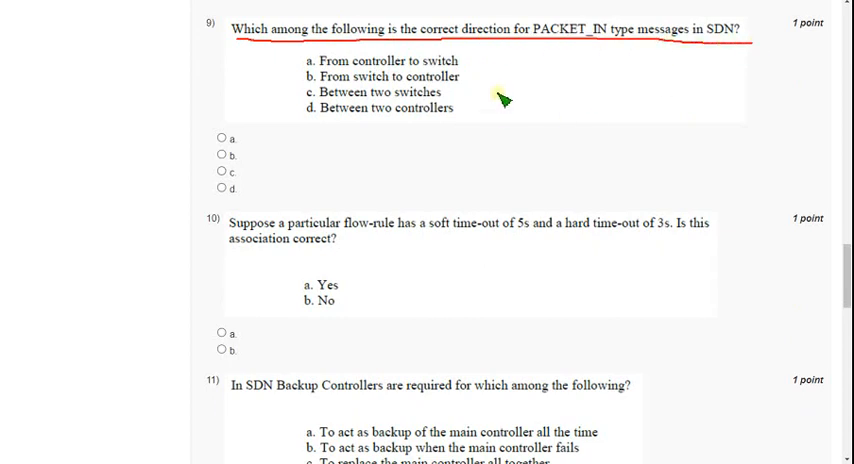
pyautogui.moveTo(302, 76); pyautogui.dragTo(456, 92)
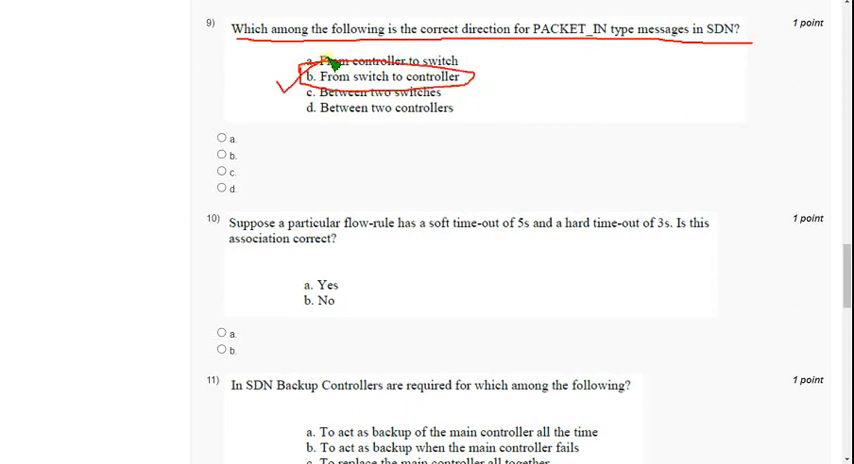
pyautogui.moveTo(316, 188)
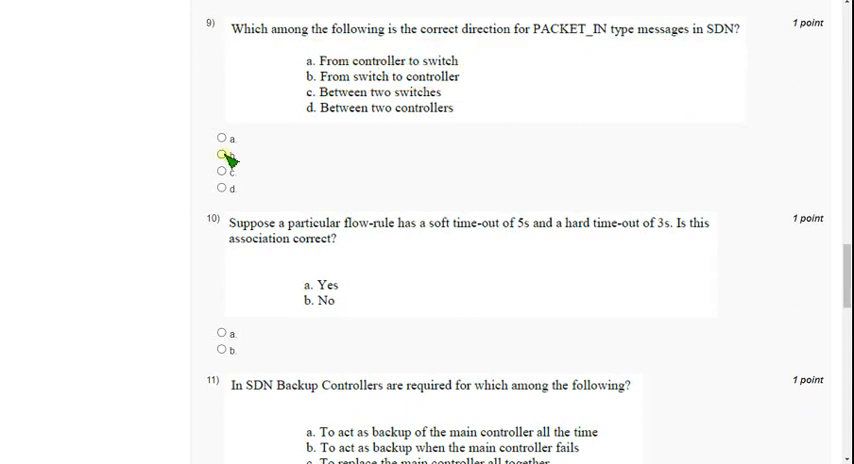
pyautogui.click(220, 156)
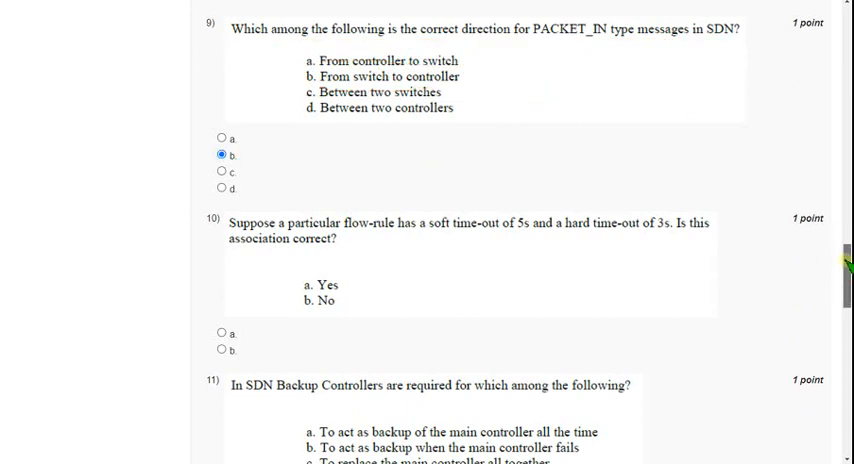
pyautogui.scroll(-3)
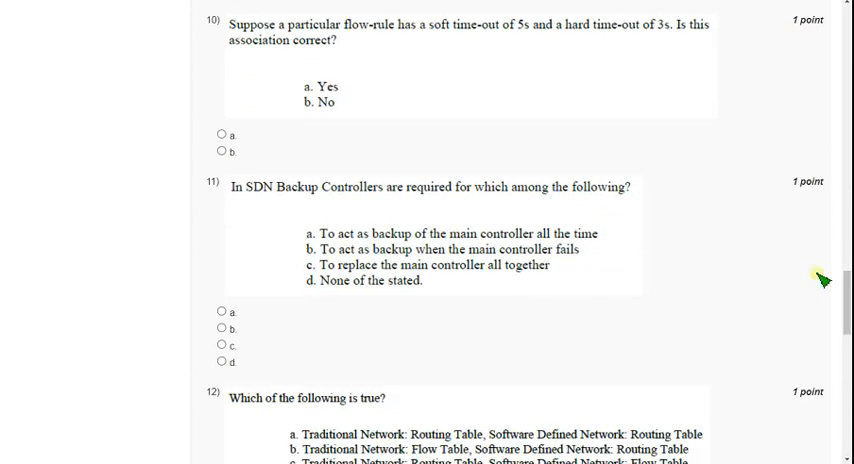
pyautogui.moveTo(216, 48)
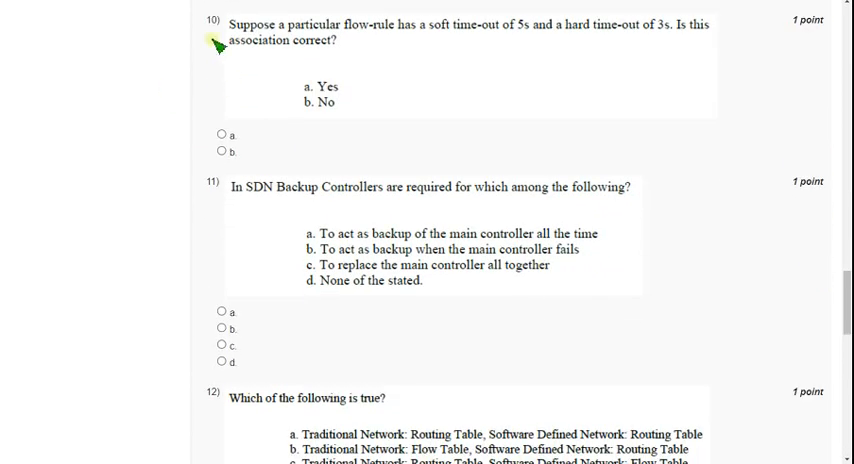
pyautogui.moveTo(312, 116)
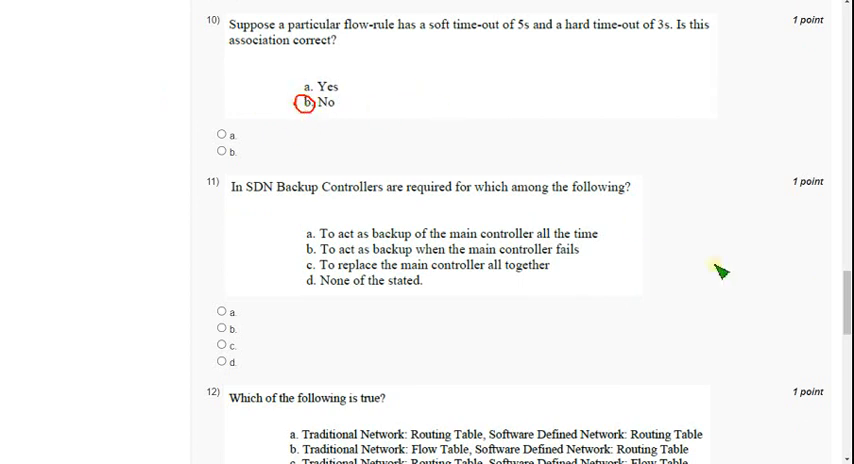
pyautogui.moveTo(416, 92)
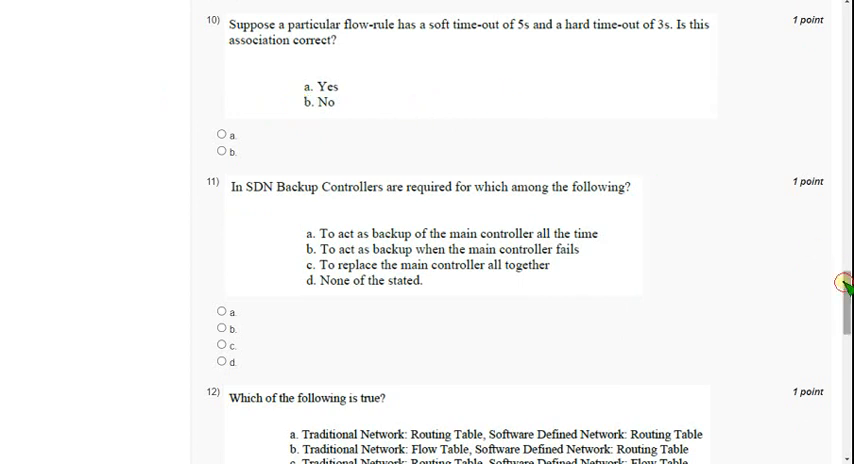
# - Answer question 11 with option b, backup when the main controller fails
pyautogui.scroll(-3)
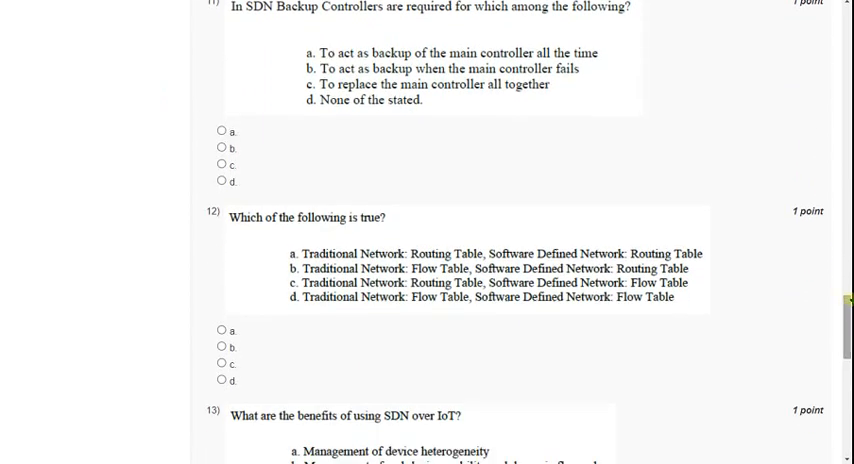
pyautogui.scroll(-3)
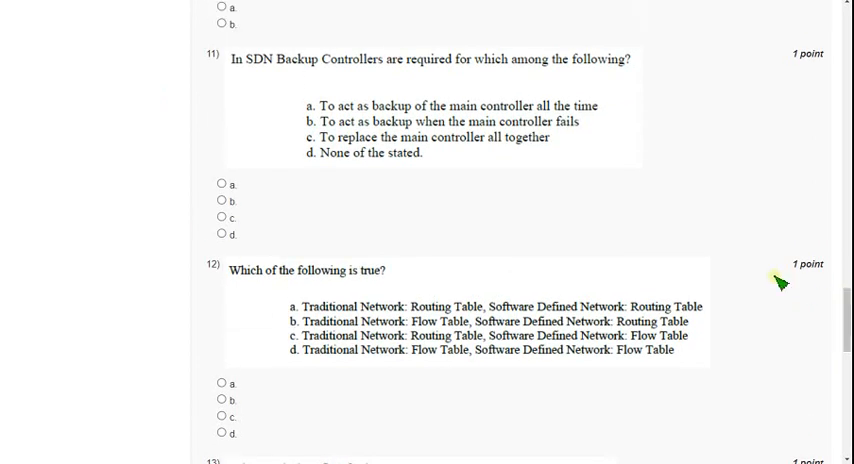
pyautogui.moveTo(312, 142)
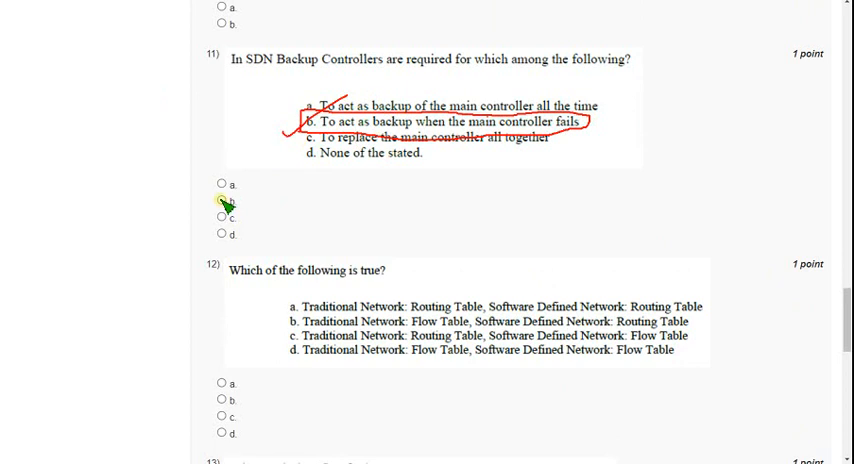
pyautogui.click(224, 200)
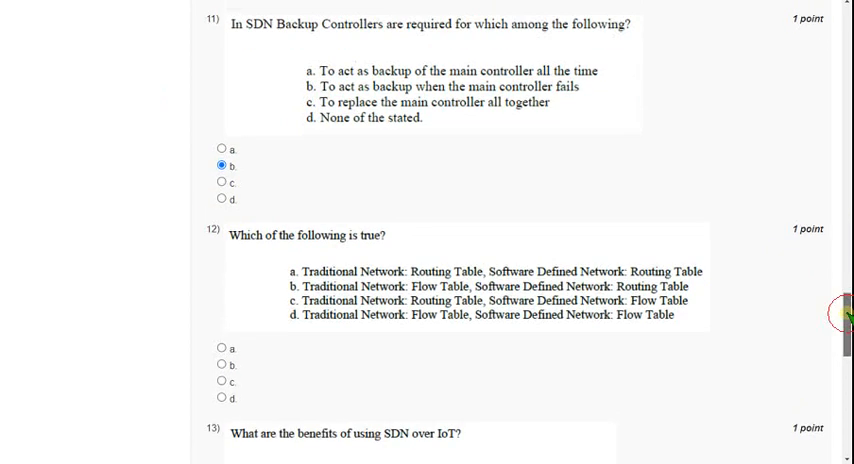
# - Answer question 12 on traditional versus SDN tables with option c
pyautogui.scroll(-3)
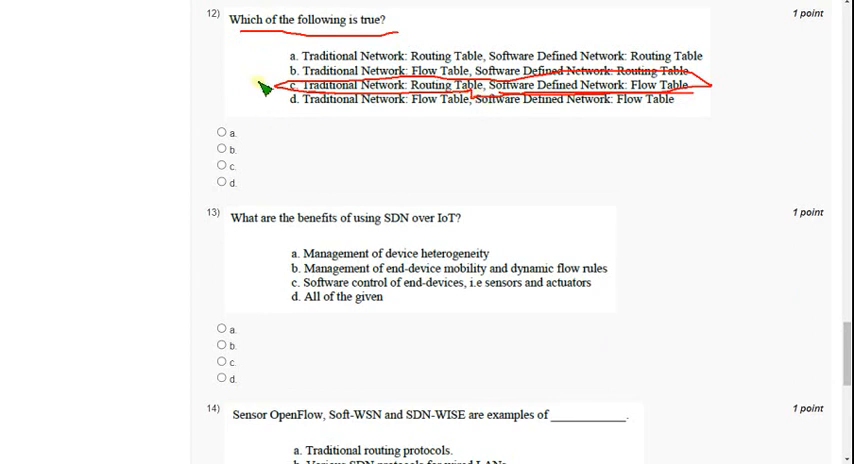
pyautogui.moveTo(288, 138)
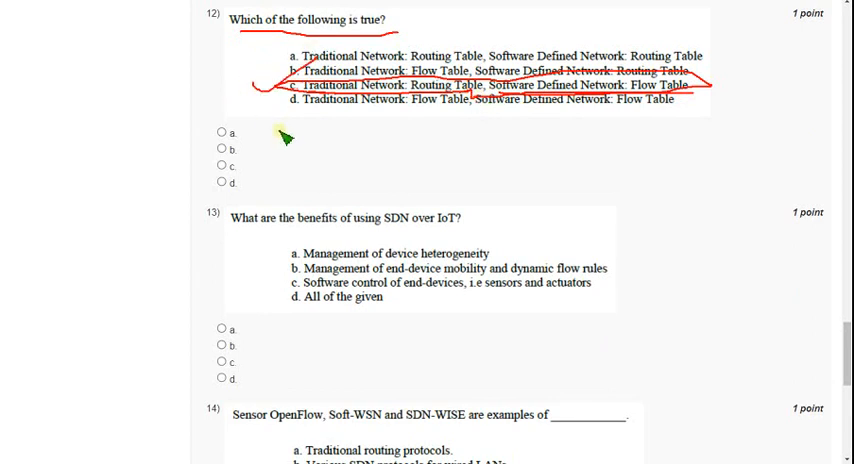
pyautogui.click(212, 164)
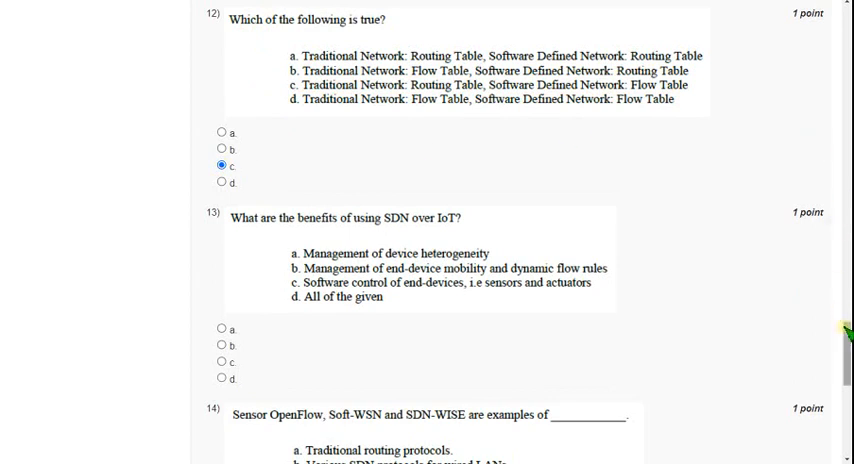
# - Answer question 13 on SDN benefits with option d, All of the given
pyautogui.scroll(-3)
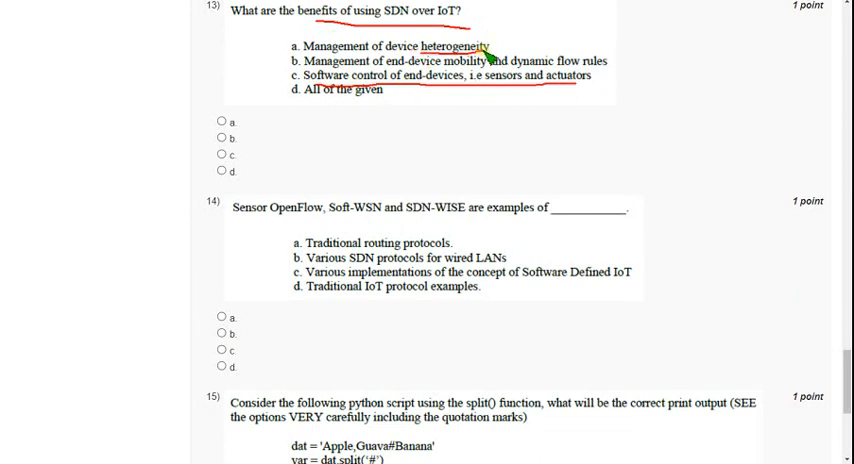
pyautogui.moveTo(464, 68)
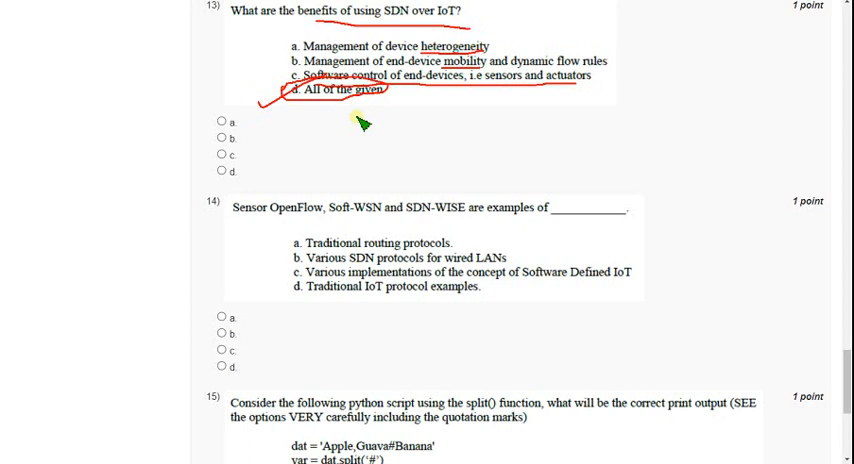
pyautogui.moveTo(362, 126)
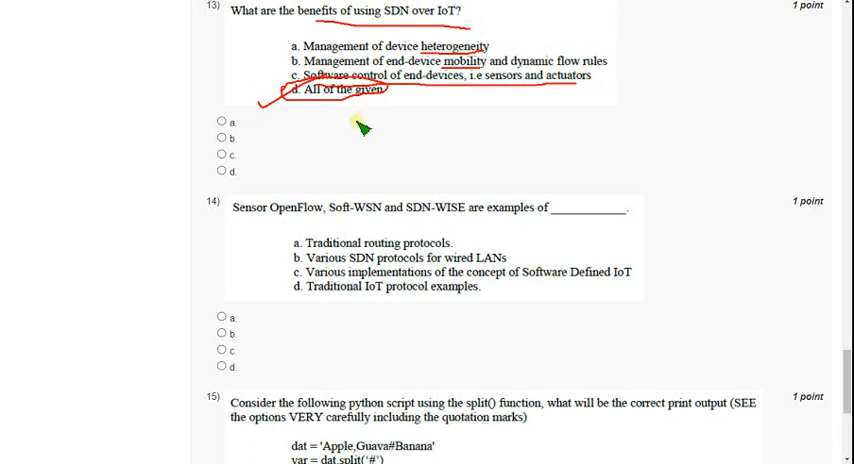
pyautogui.moveTo(296, 104)
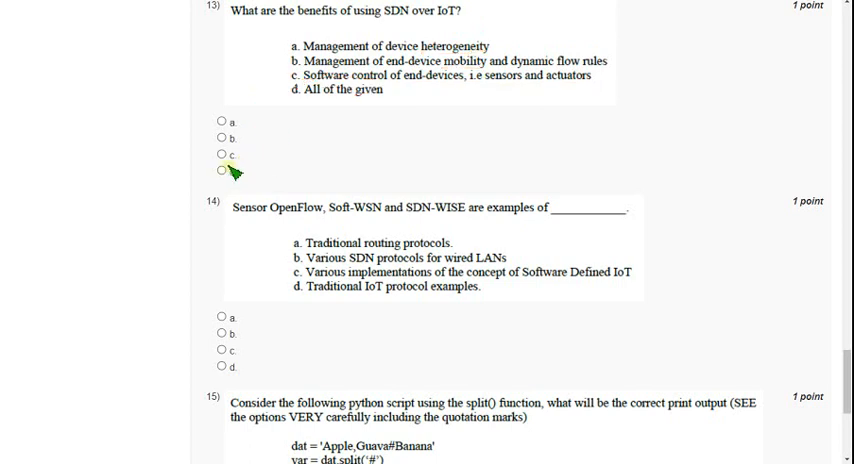
pyautogui.click(224, 172)
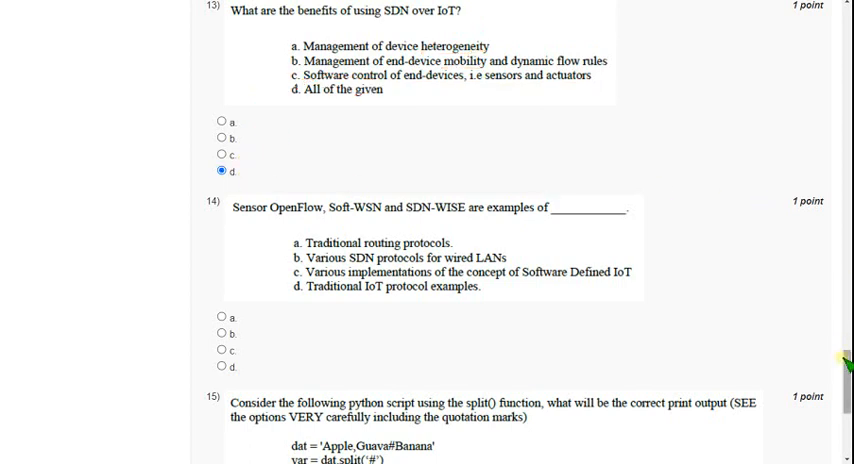
# - Underline question 14 on SDN-WISE and circle option c, Software Defined IoT implementations
pyautogui.scroll(-3)
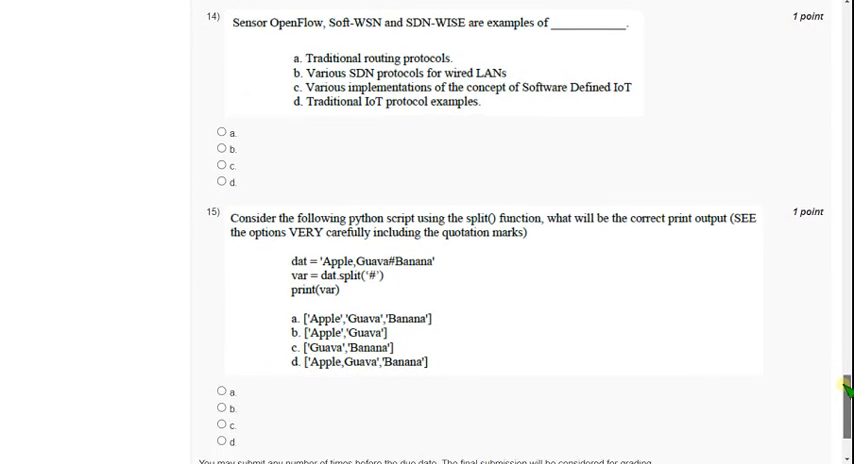
pyautogui.moveTo(688, 354)
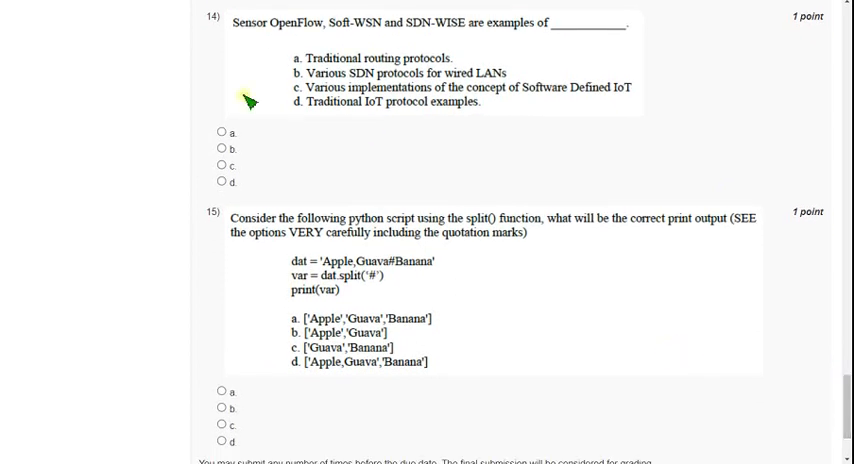
pyautogui.moveTo(240, 40)
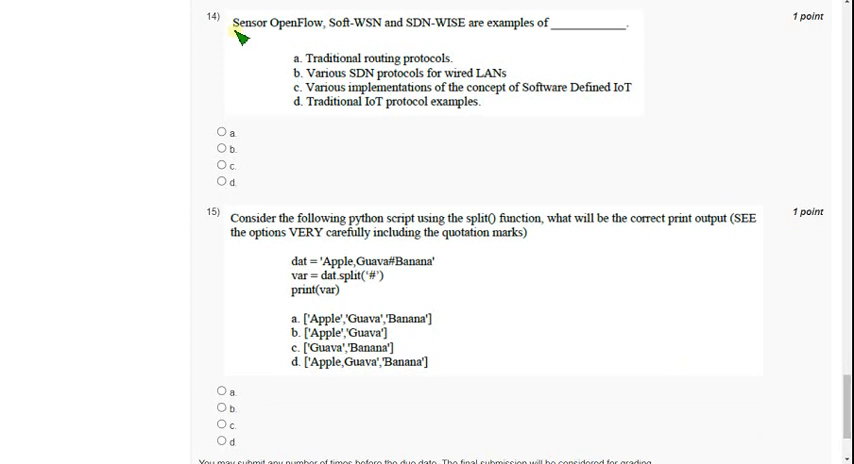
pyautogui.moveTo(230, 34); pyautogui.dragTo(384, 34)
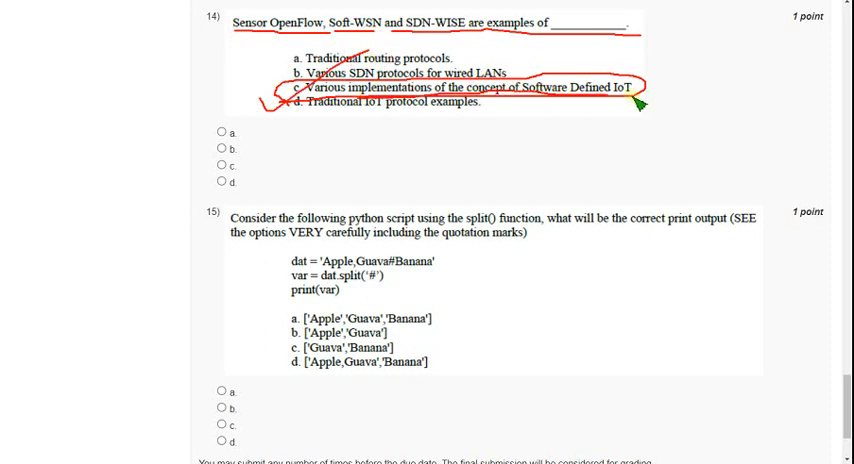
pyautogui.moveTo(340, 164)
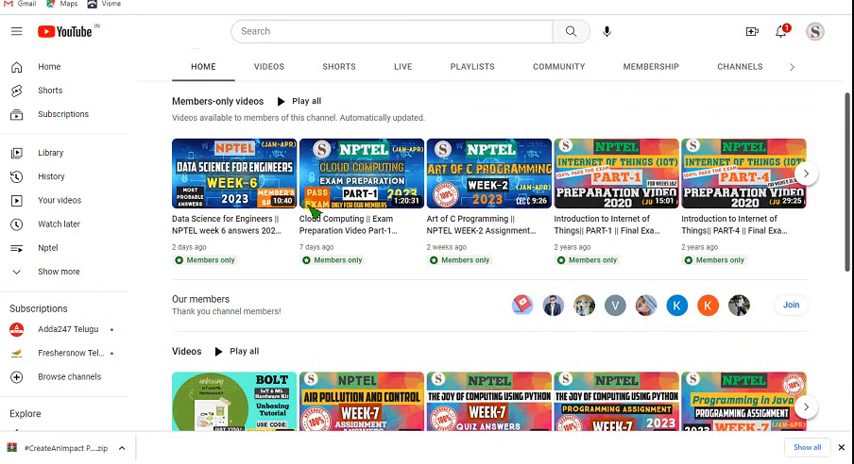
pyautogui.moveTo(450, 278)
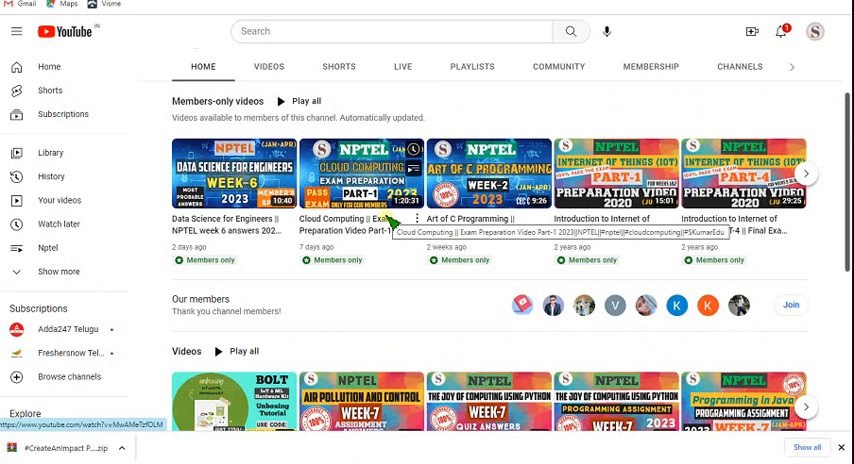
# - Scroll the S Kumar Edu channel Home page past members-only videos and the members list
pyautogui.scroll(-3)
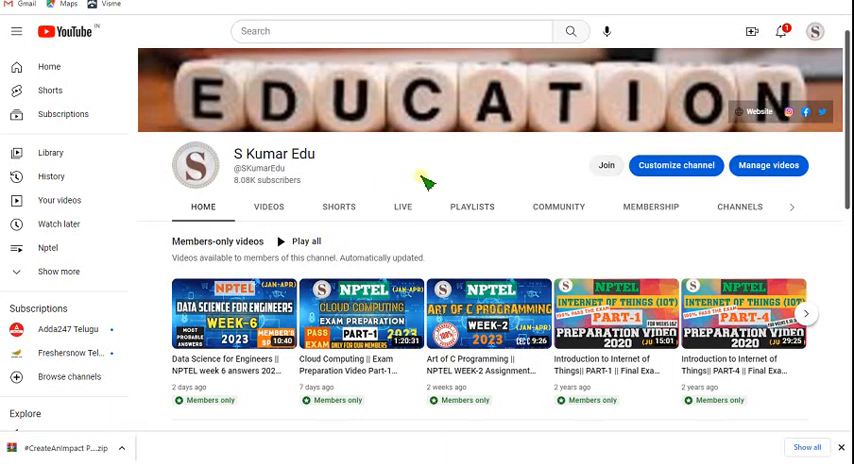
pyautogui.moveTo(610, 192)
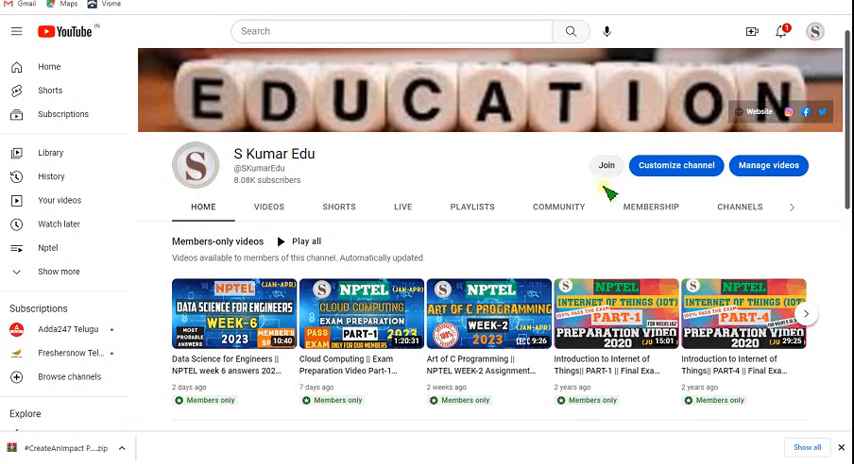
pyautogui.scroll(-3)
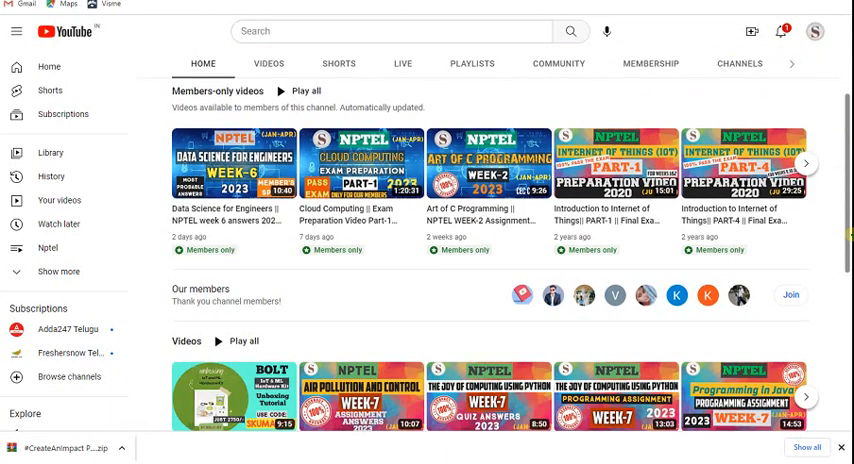
# - Scroll further down the channel page to the Videos row and Shorts section
pyautogui.scroll(-3)
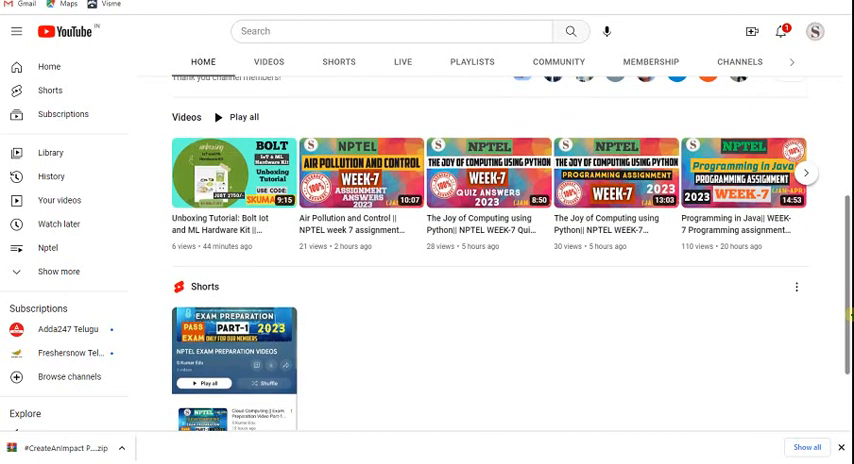
pyautogui.moveTo(466, 378)
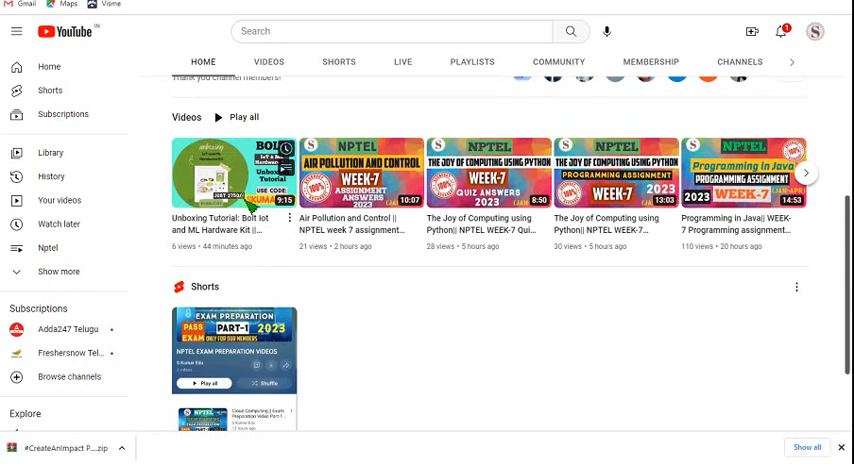
pyautogui.moveTo(234, 172)
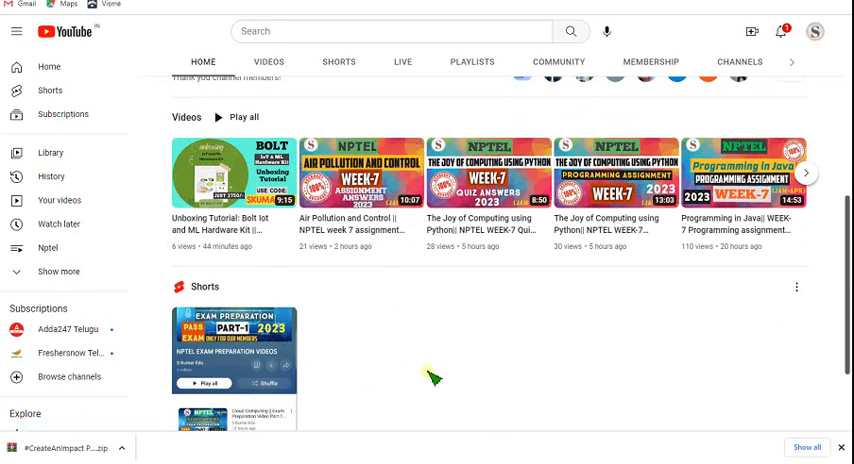
pyautogui.moveTo(378, 368)
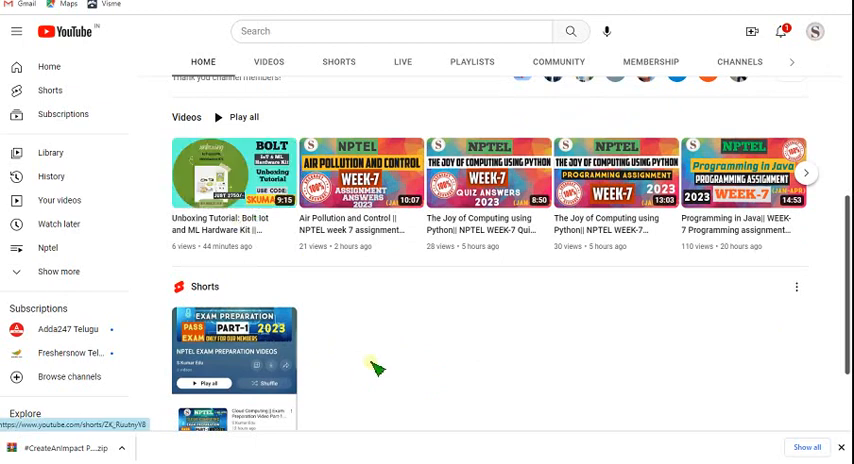
# - Open the Bolt IoT and ML Hardware Kit unboxing video and select the coupon code in its description
pyautogui.click(234, 176)
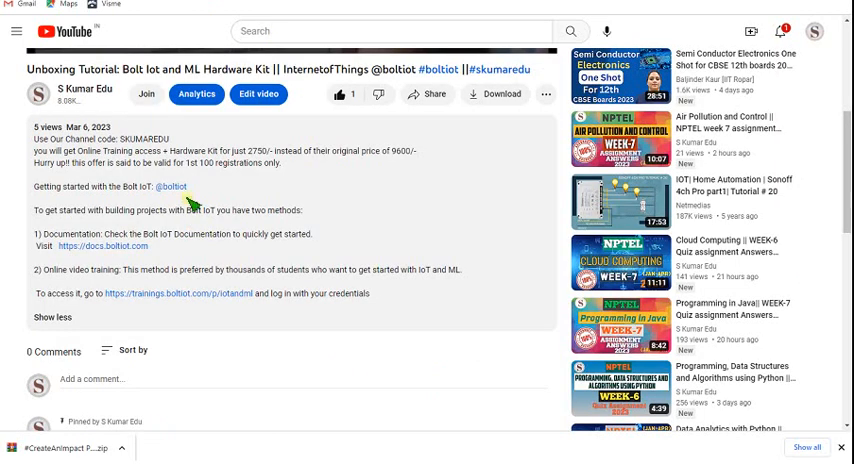
pyautogui.doubleClick(144, 138)
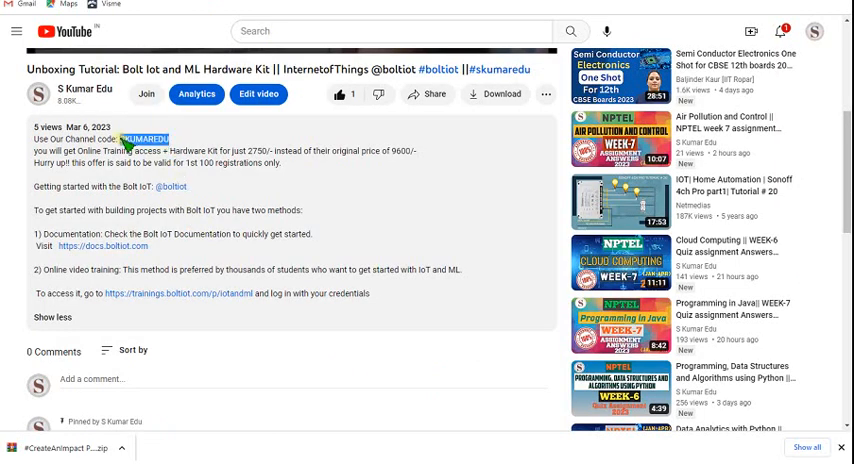
pyautogui.moveTo(284, 164)
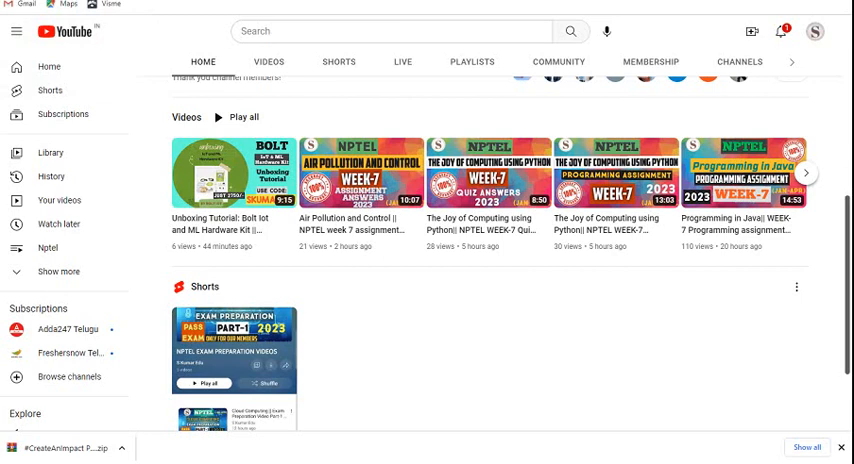
pyautogui.click(234, 176)
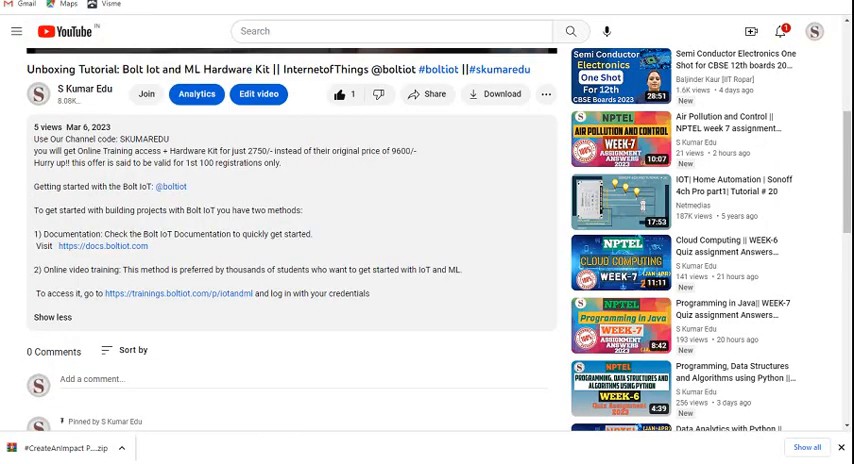